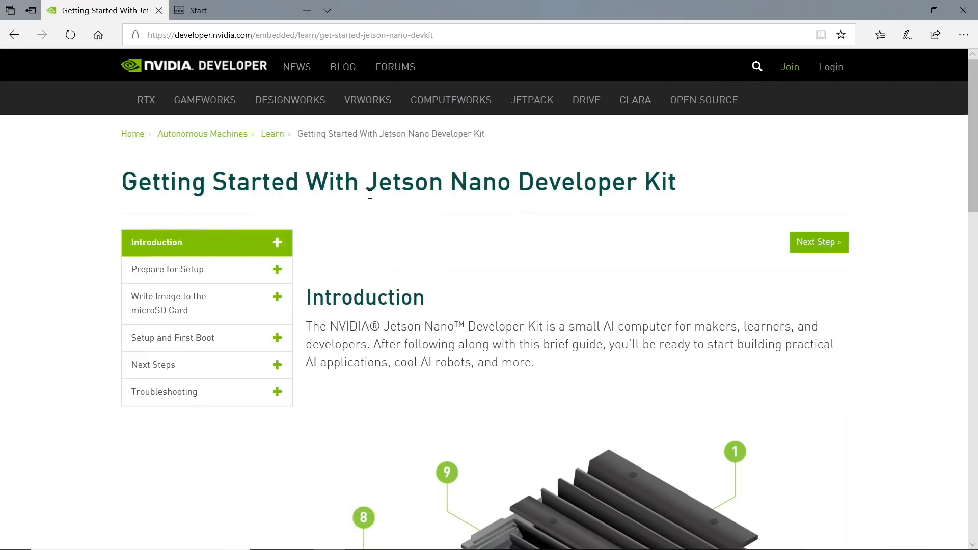
Step: Open Prepare for Setup and review the microSD card, power supply and optional wireless adapter items
click(819, 242)
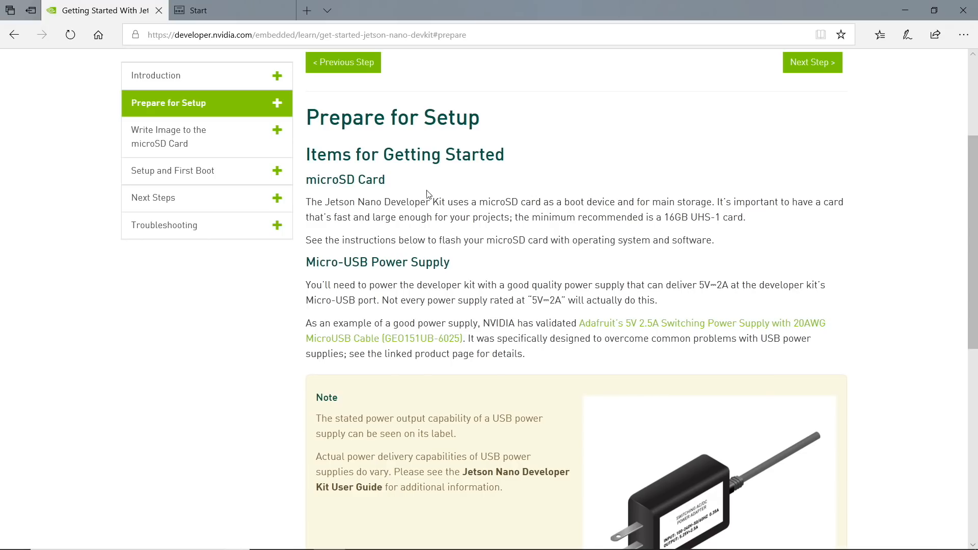
mouse_move(323, 263)
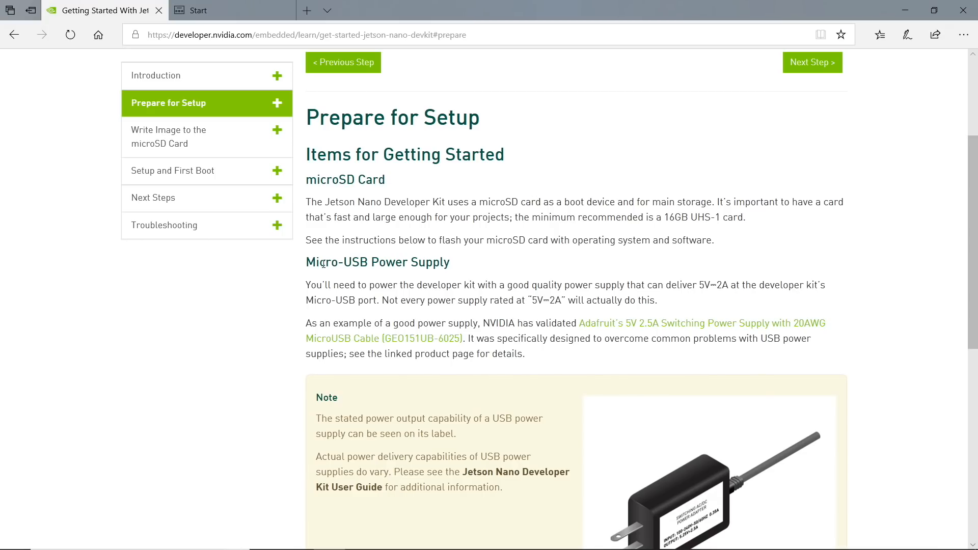
mouse_move(399, 267)
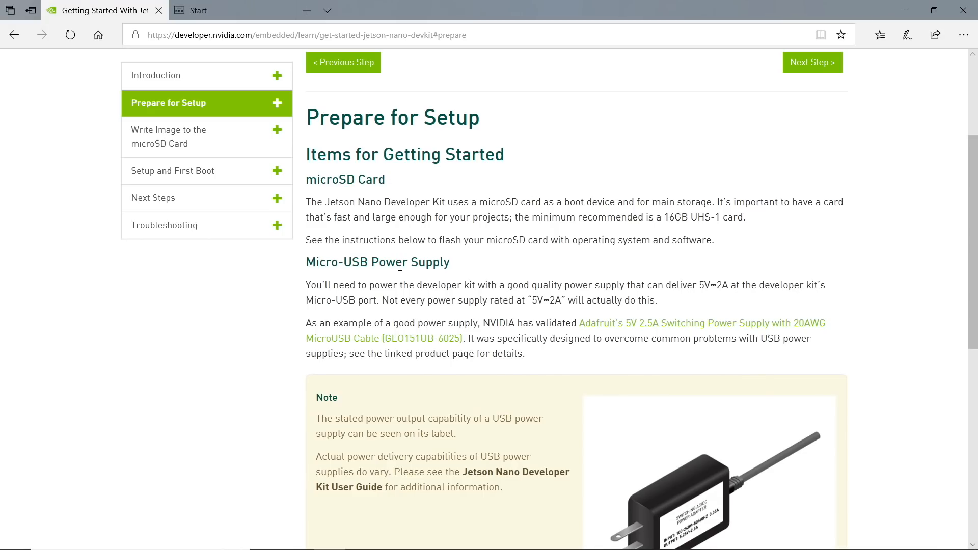
scroll(down, 3)
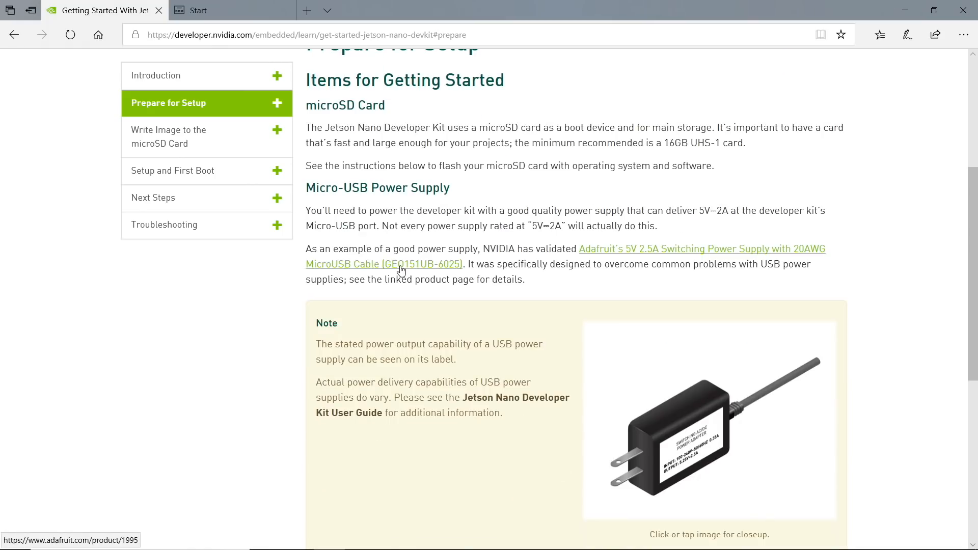
scroll(down, 3)
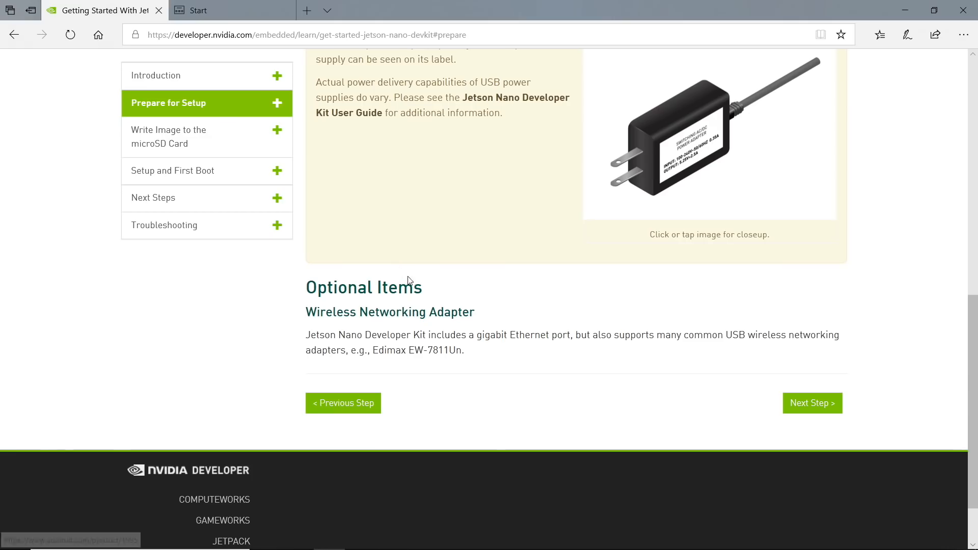
mouse_move(812, 403)
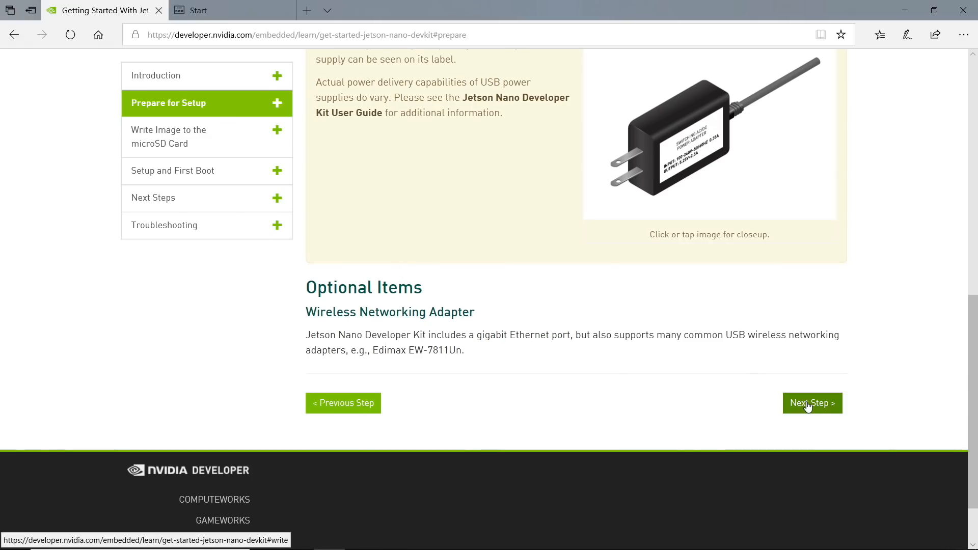
Step: Advance to 'Write Image to the microSD Card' and save the Jetson Nano Developer Kit SD Card Image
click(811, 403)
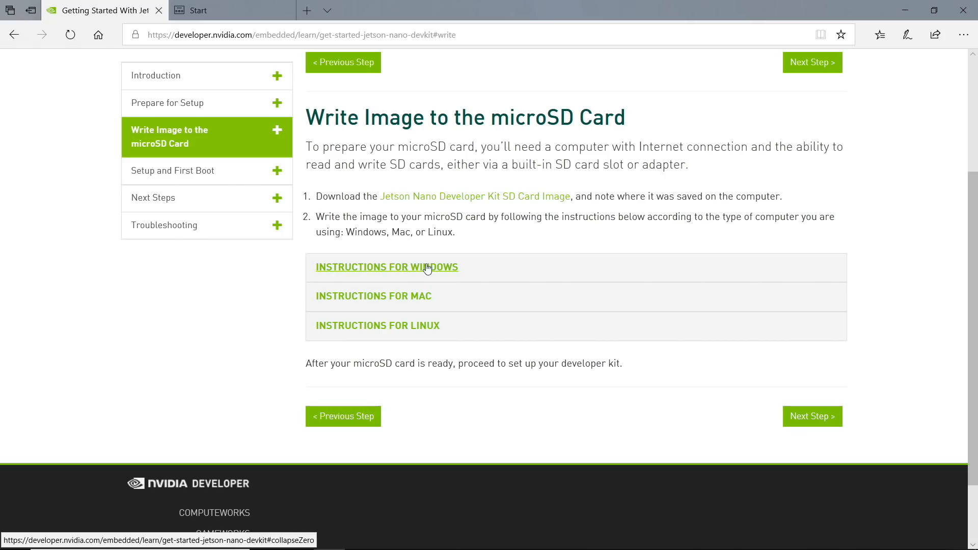
mouse_move(427, 316)
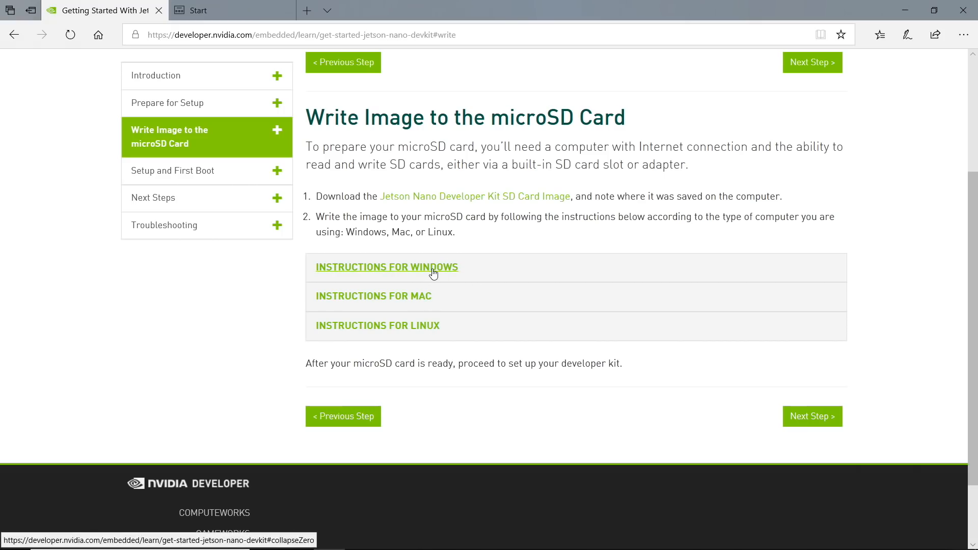
mouse_move(406, 200)
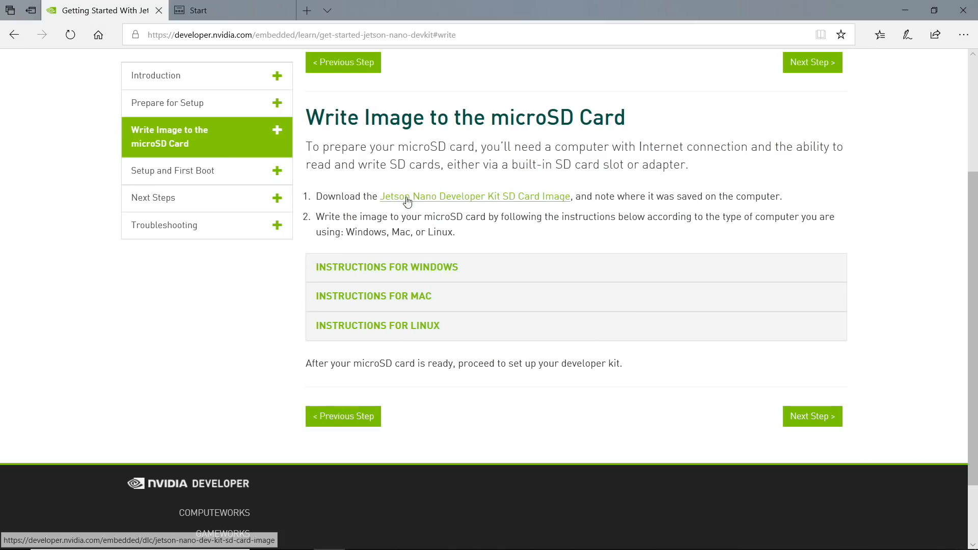
mouse_move(414, 201)
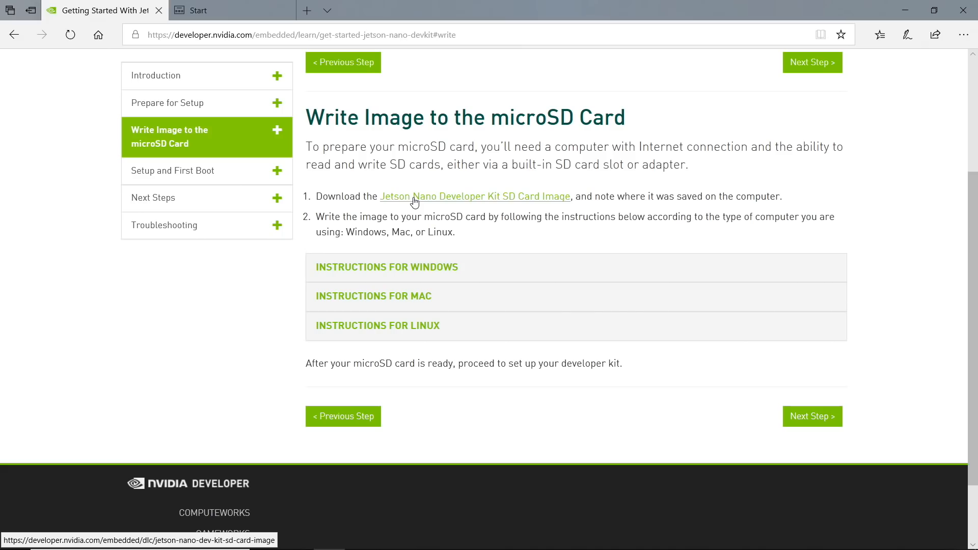
right_click(474, 196)
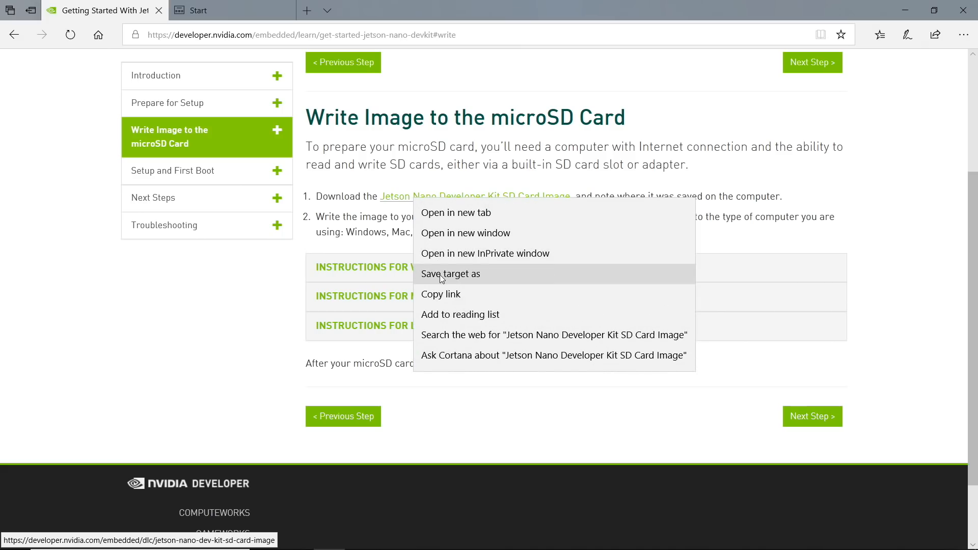
click(451, 274)
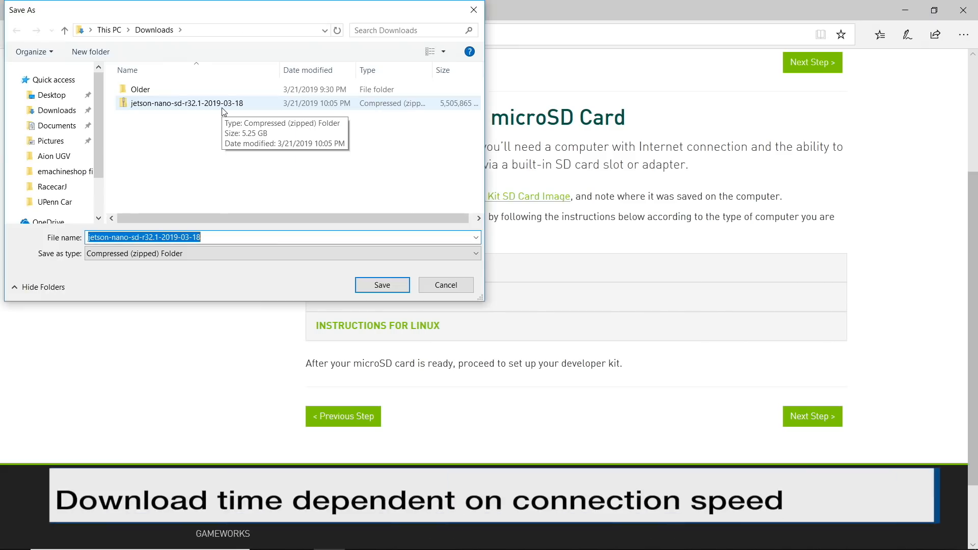
mouse_move(442, 129)
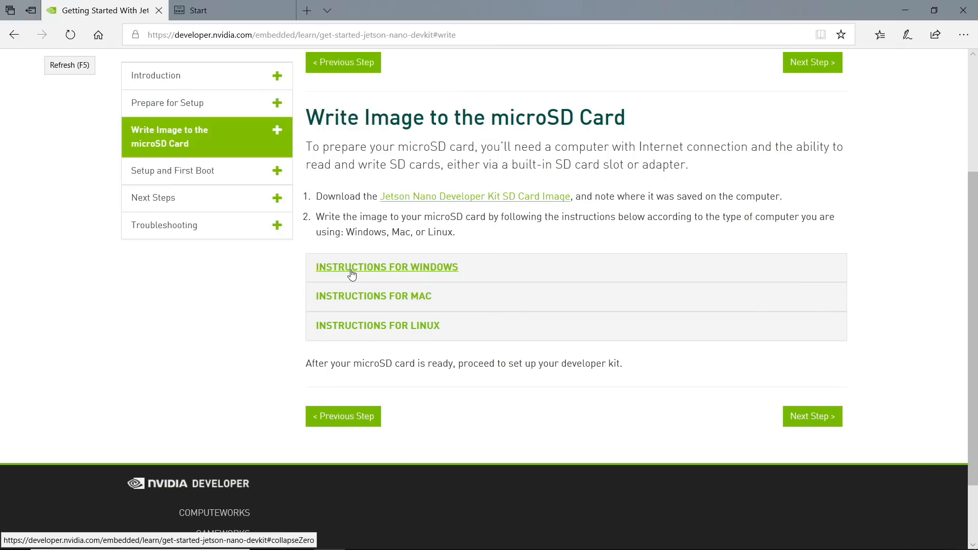
Step: Expand 'Instructions for Windows' and scroll to the SD Card Formatter steps
click(387, 267)
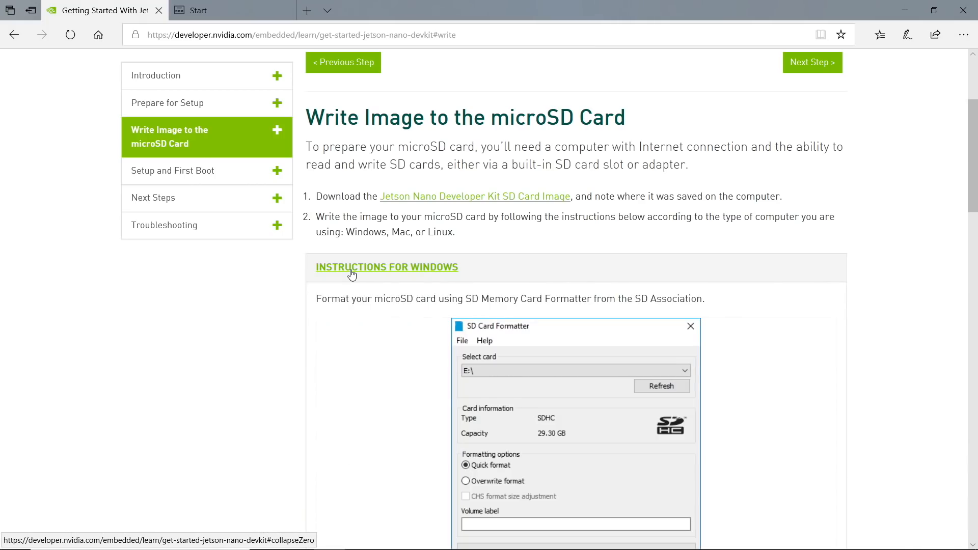
scroll(down, 3)
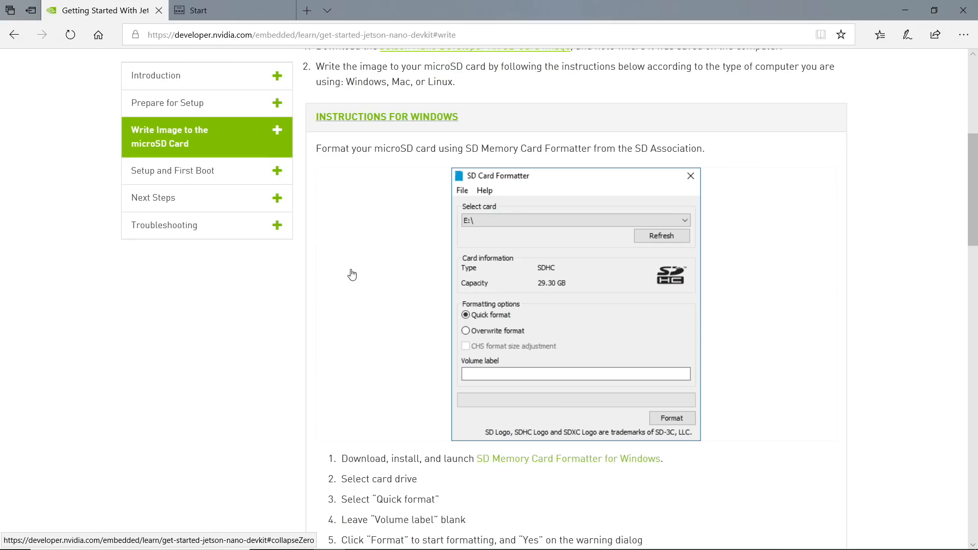
scroll(down, 3)
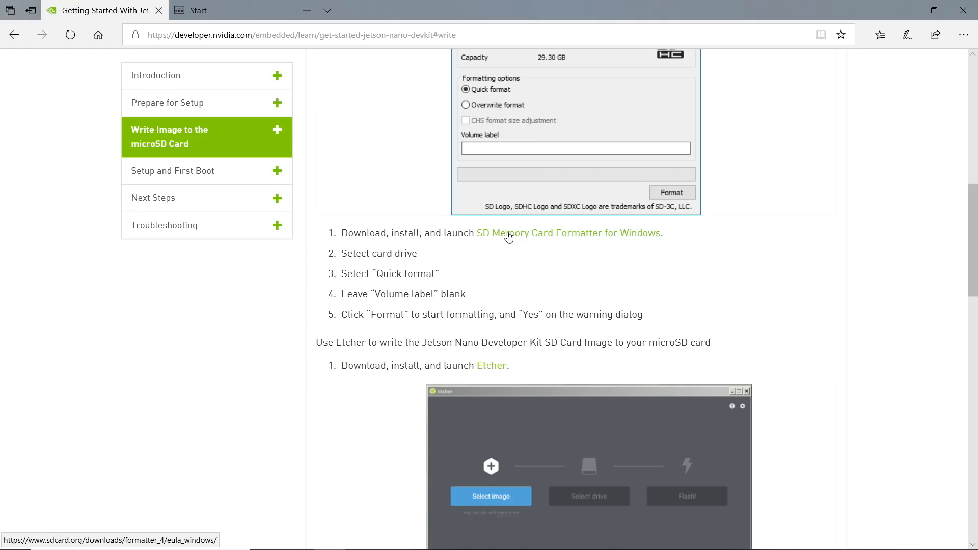
Step: Accept the SD Memory Card Formatter license and save SDCardFormatterv5_WinEN.zip
click(569, 233)
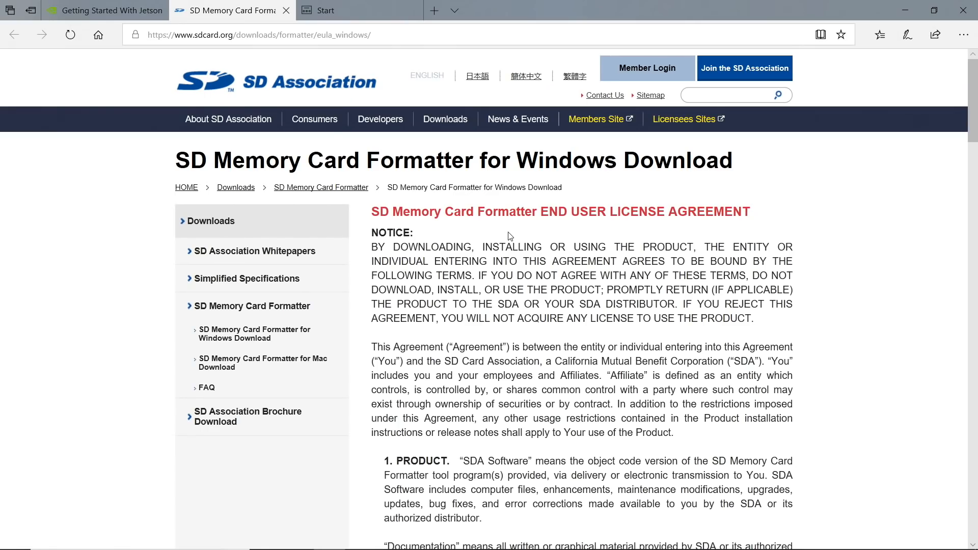
scroll(down, 3)
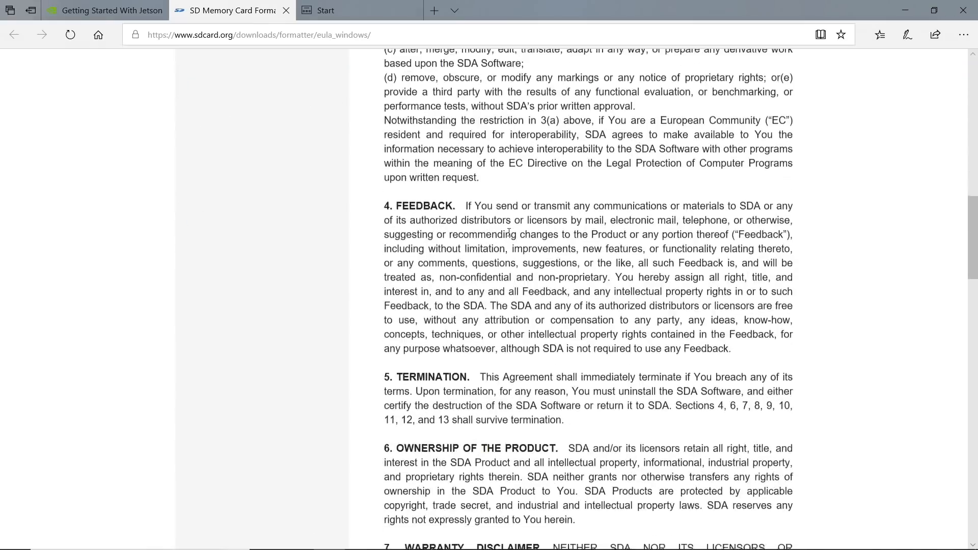
scroll(down, 3)
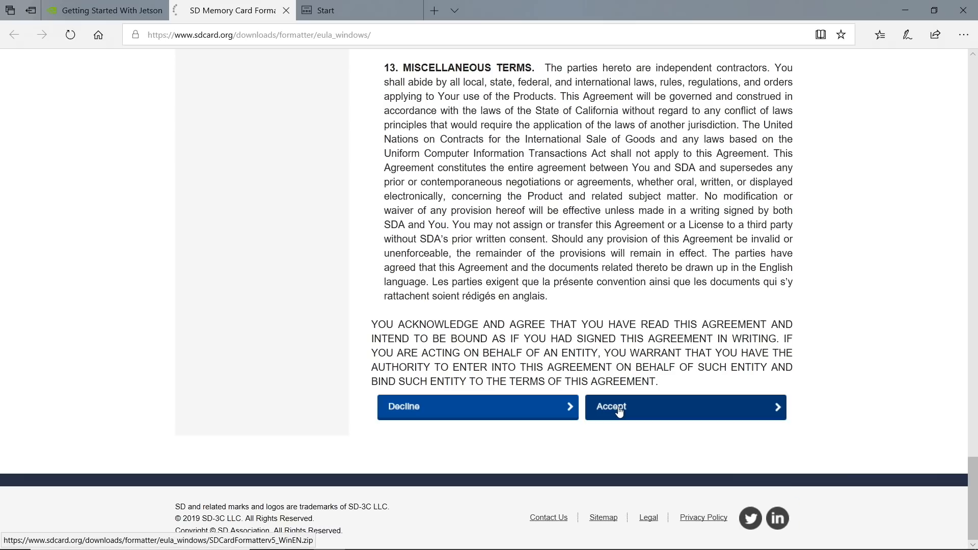
click(685, 407)
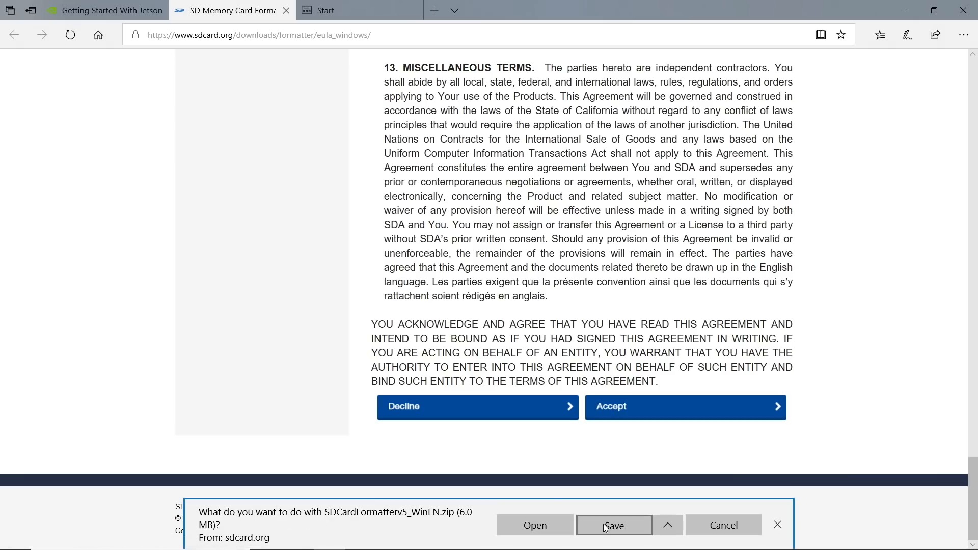
click(614, 525)
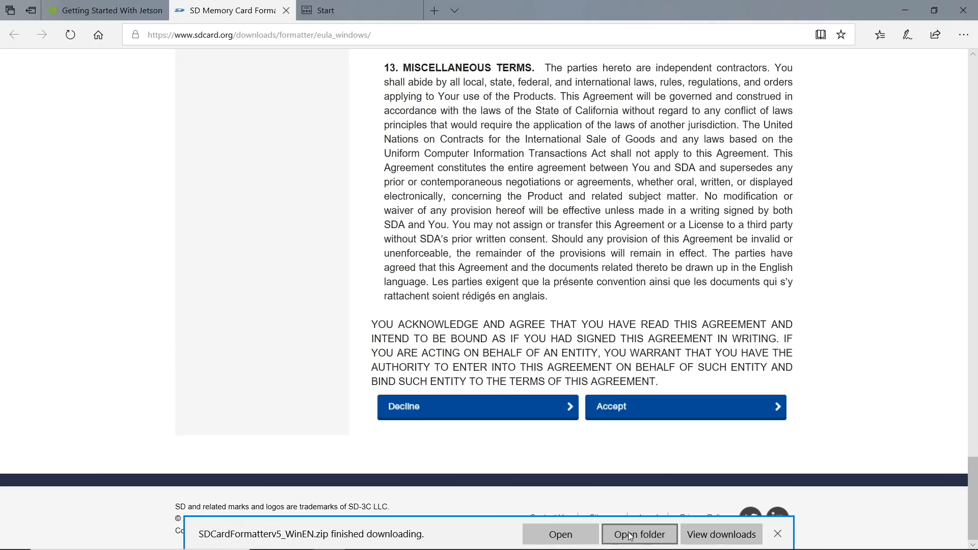
Step: Extract SDCardFormatterv5_WinEN.zip to its suggested folder in File Explorer
click(639, 534)
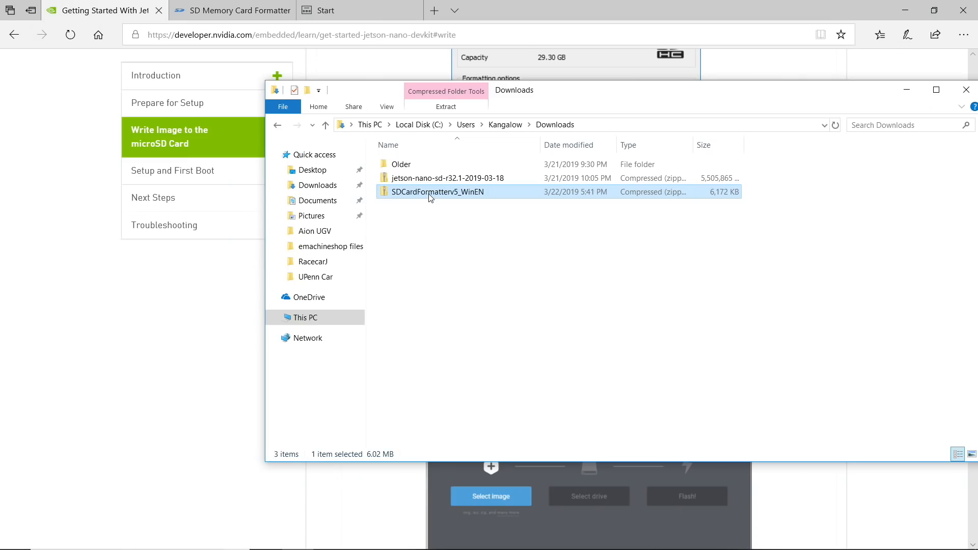
right_click(438, 192)
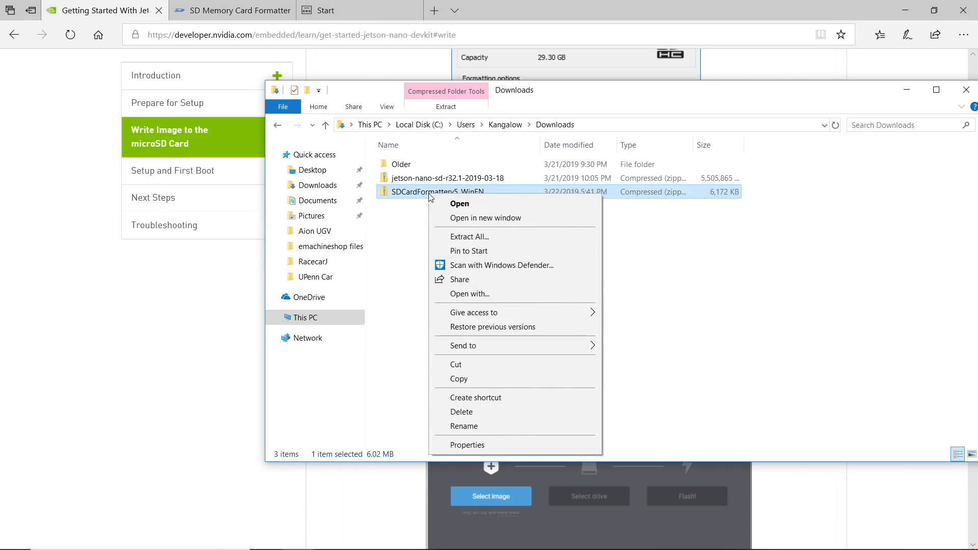
click(469, 236)
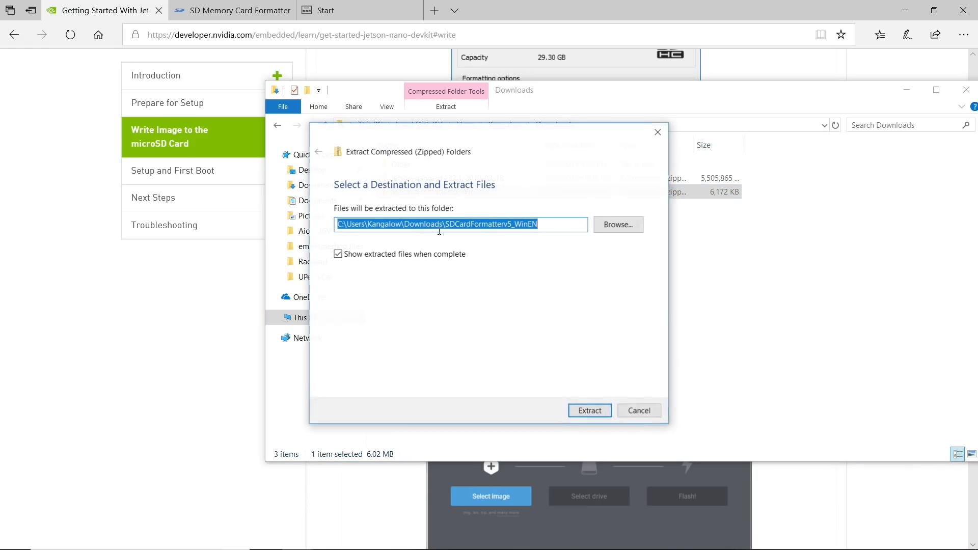
click(589, 411)
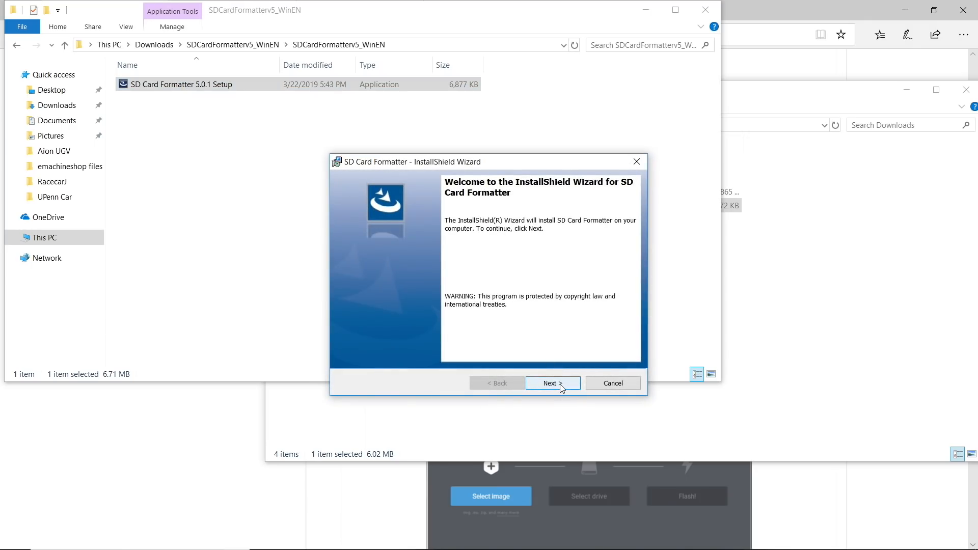
Step: Install SD Card Formatter 5.0.1 to the default folder and launch it, approving both UAC prompts
click(552, 383)
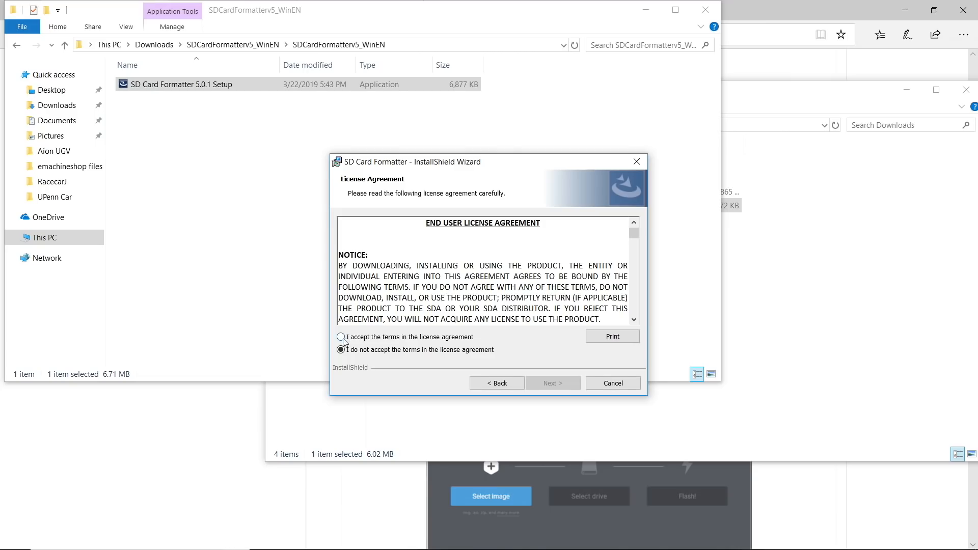
click(552, 383)
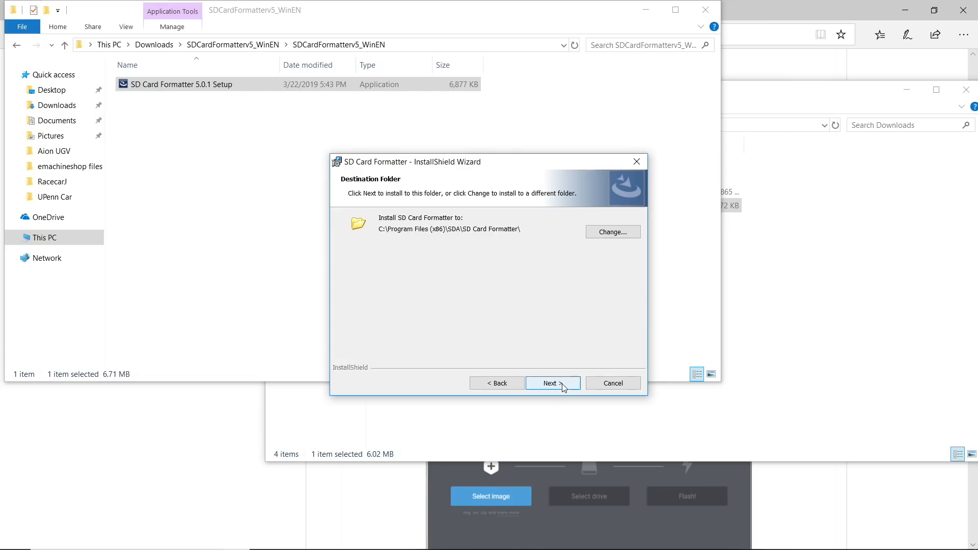
click(552, 383)
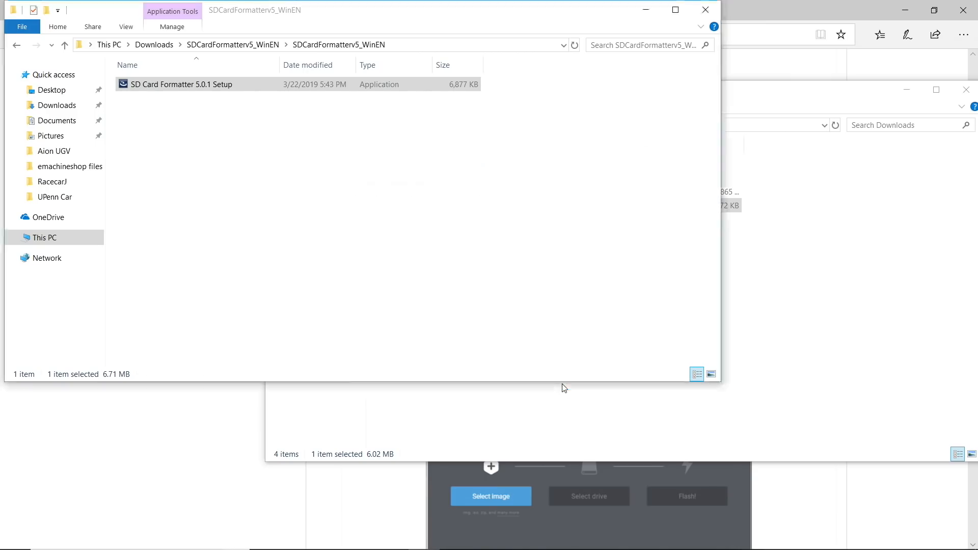
double_click(181, 84)
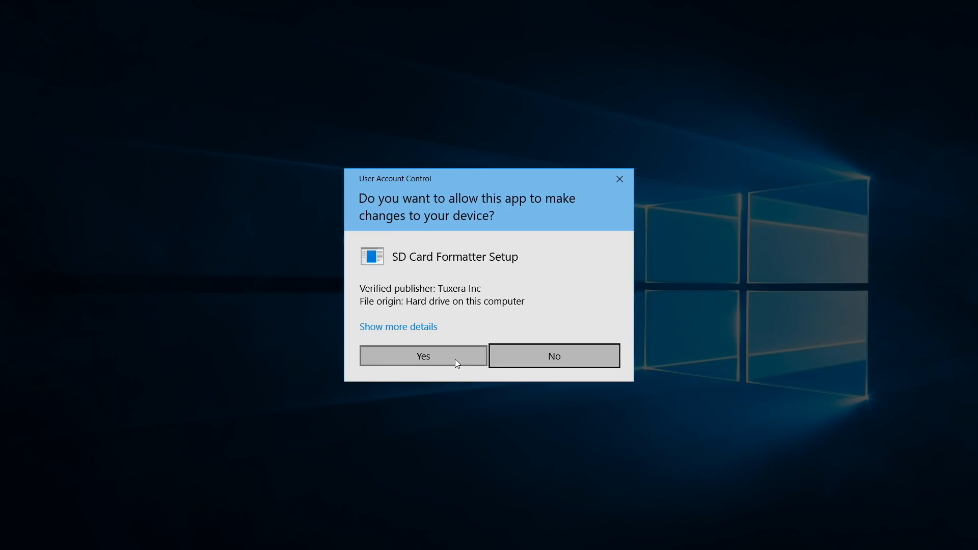
click(423, 356)
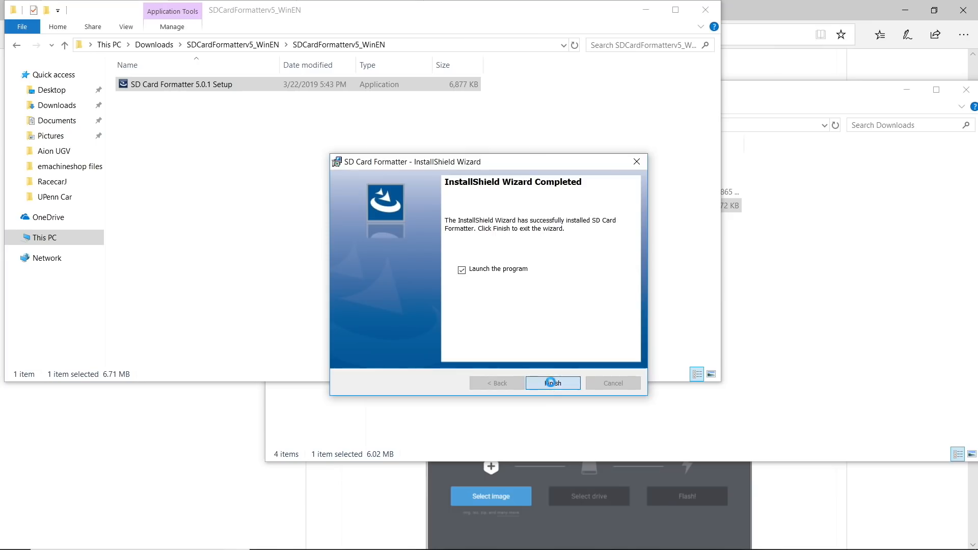
click(551, 382)
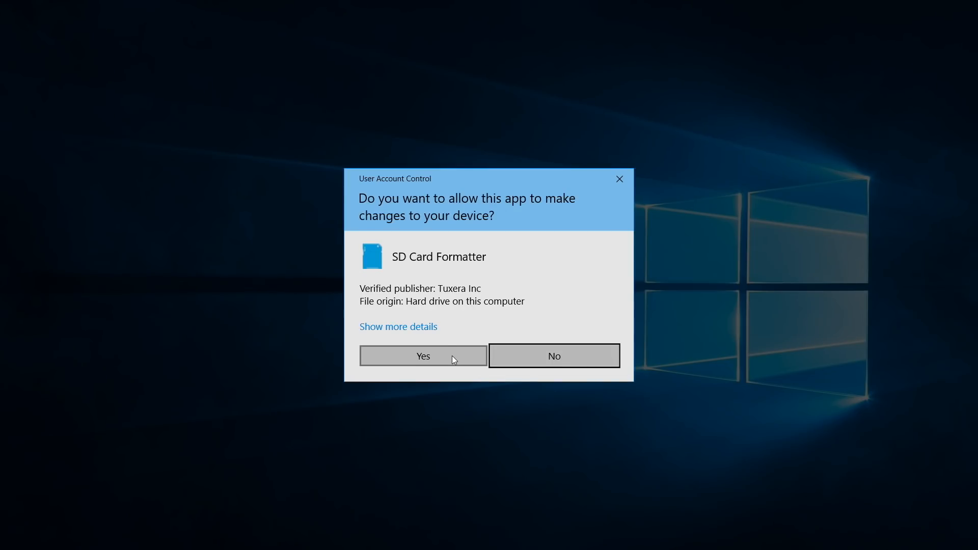
click(422, 355)
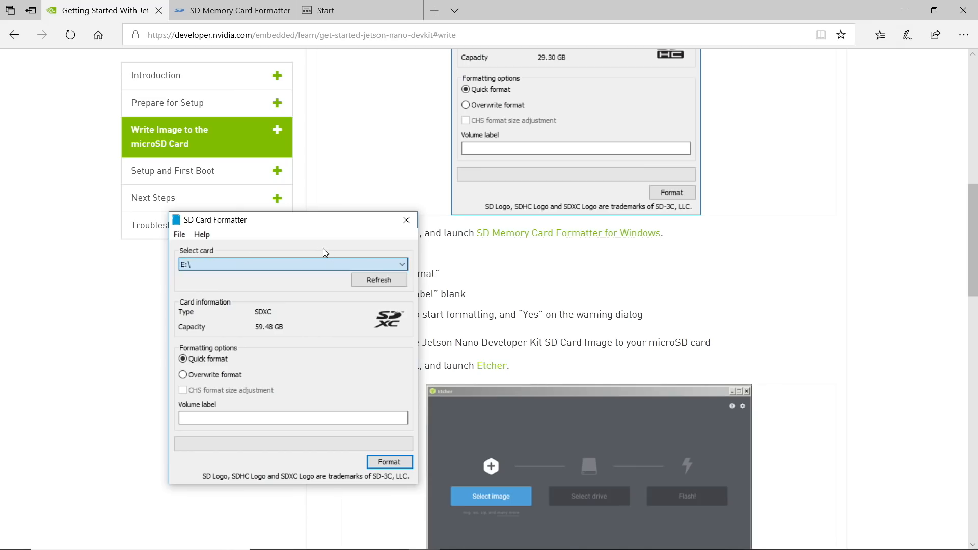
mouse_move(389, 463)
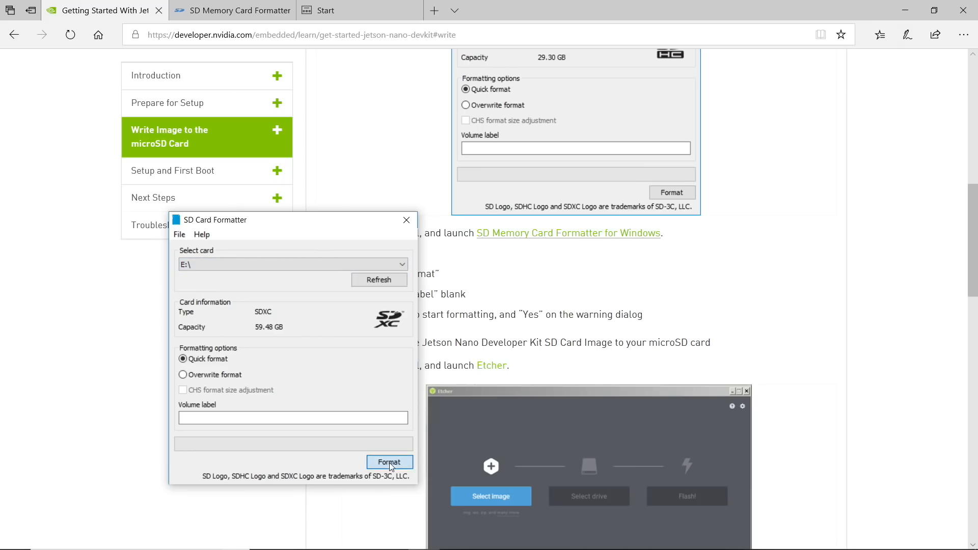
Step: Quick-format card E:\ as exFAT, close the formatter, and scroll to the Etcher steps
click(390, 462)
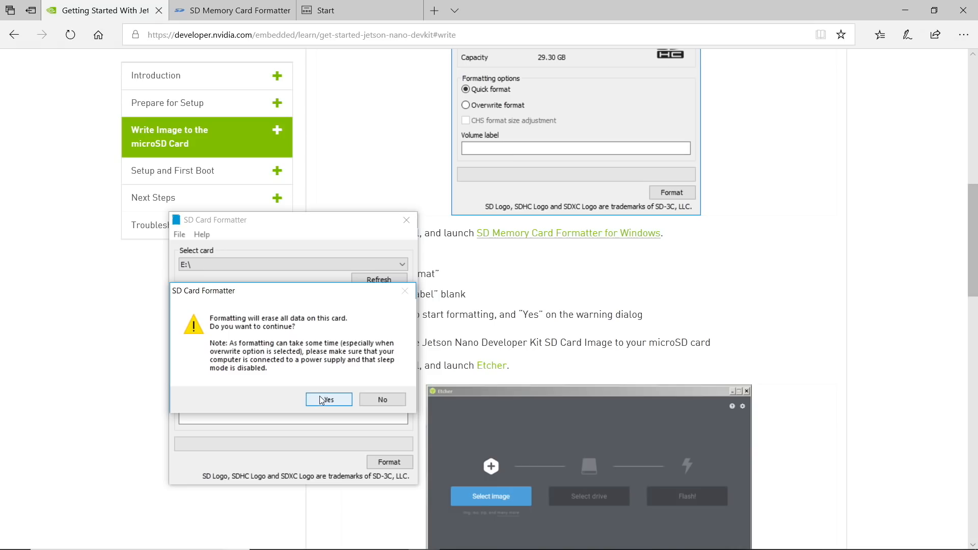
click(329, 399)
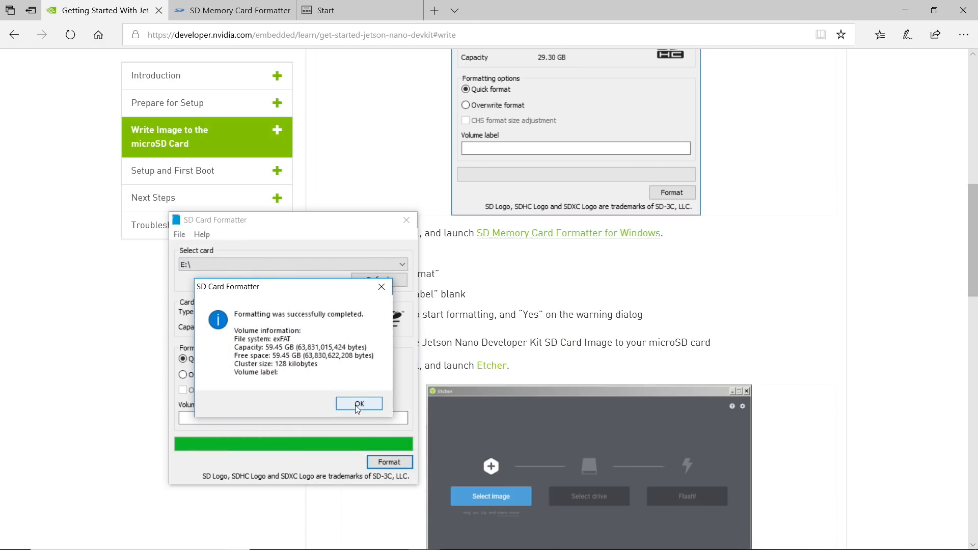
click(359, 403)
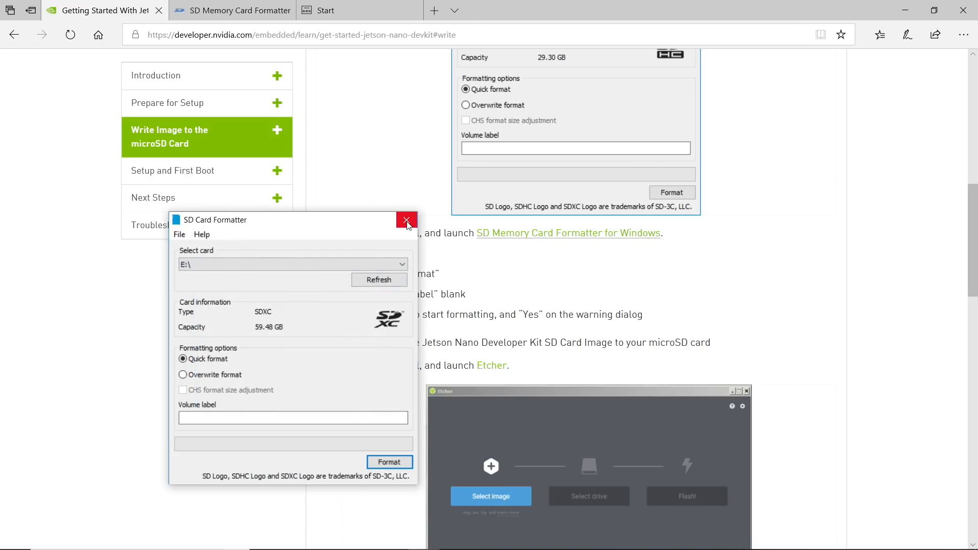
click(406, 222)
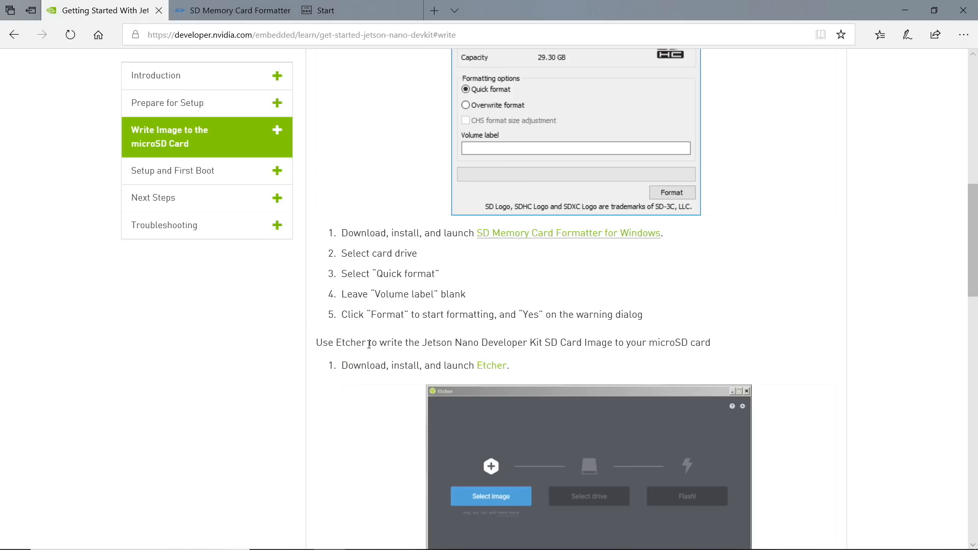
scroll(down, 3)
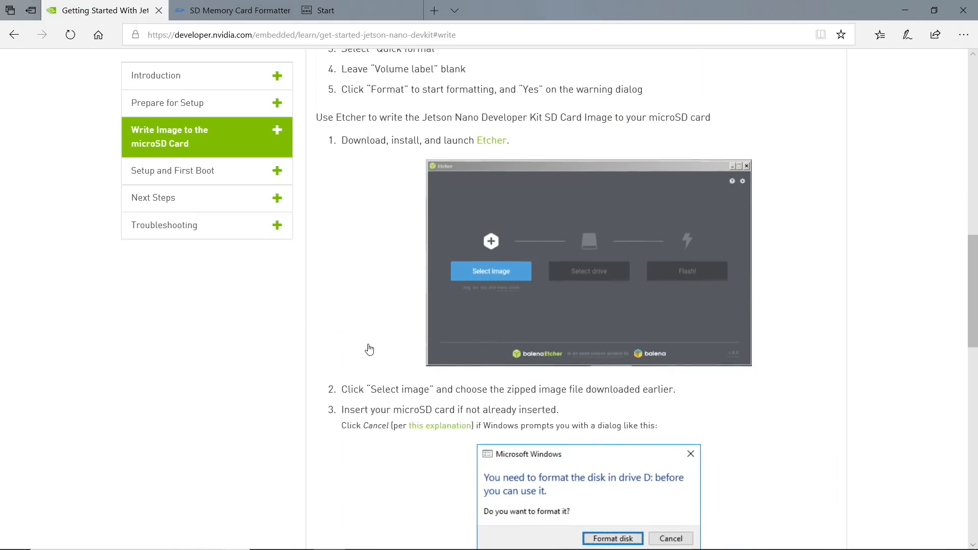
mouse_move(476, 154)
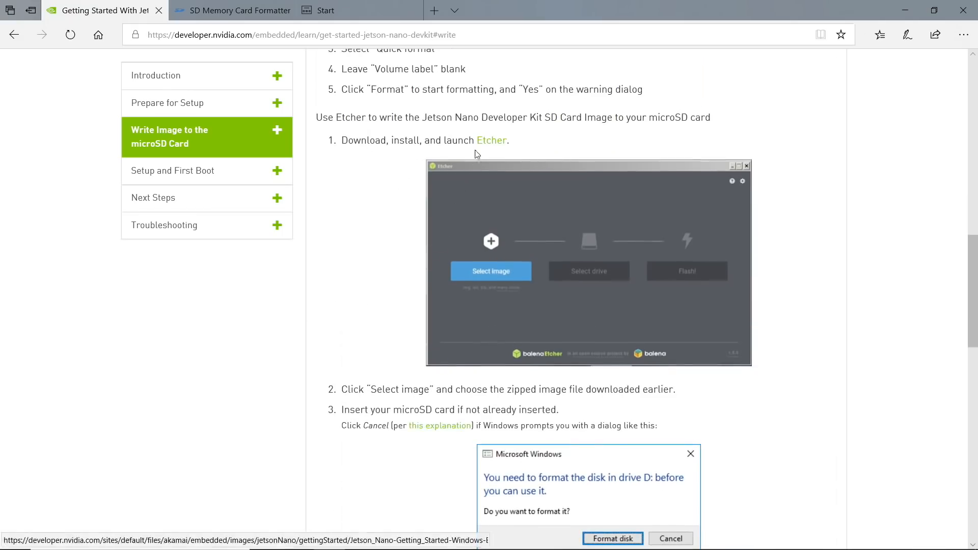
mouse_move(492, 140)
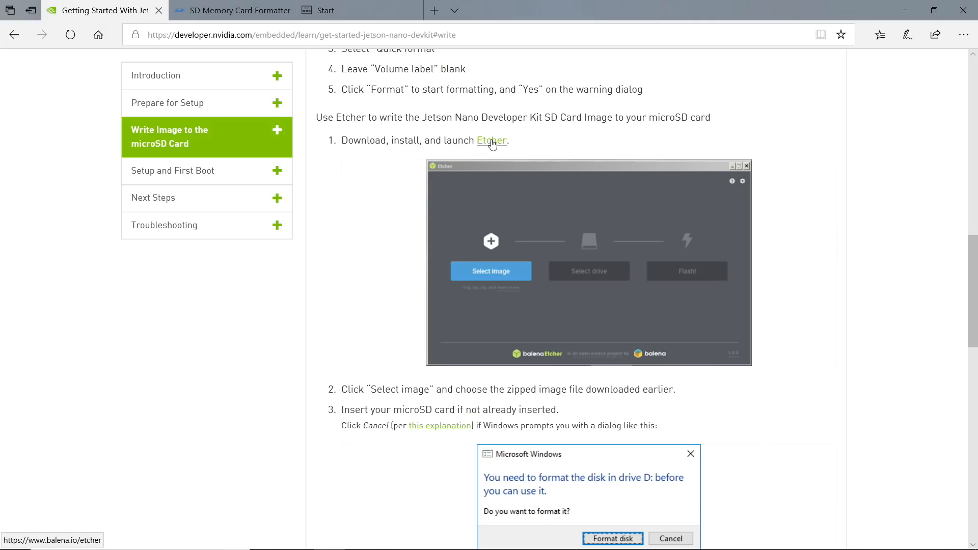
Step: Save the balenaEtcher 1.5.5 Windows x64 installer from balena.io
click(492, 140)
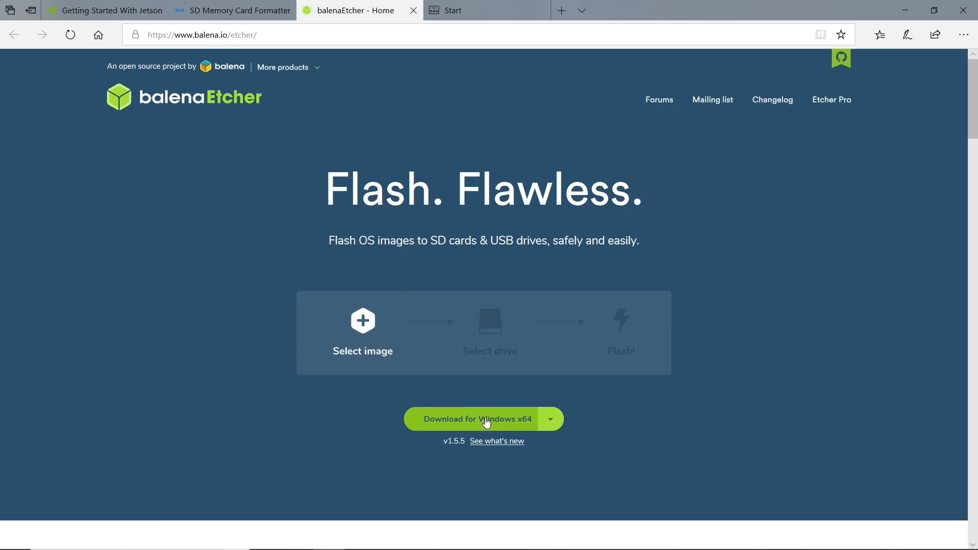
click(474, 419)
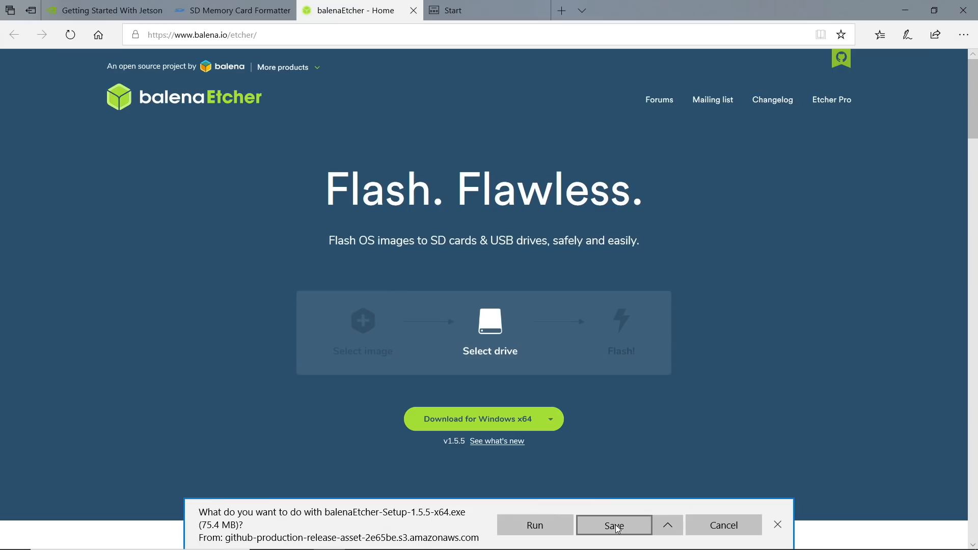
click(613, 525)
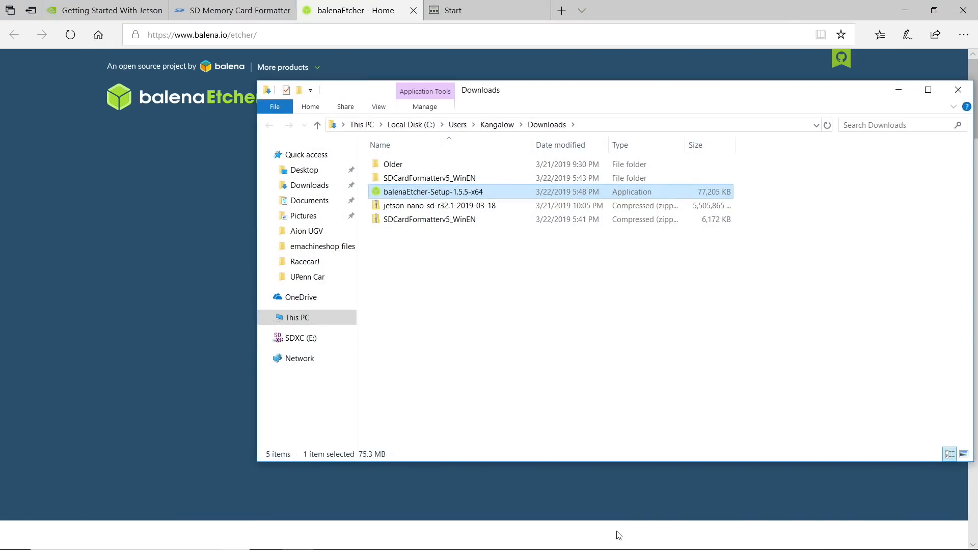
Step: Install balenaEtcher 1.5.5 with the license accepted, then scroll the guide's remaining Etcher steps
double_click(433, 191)
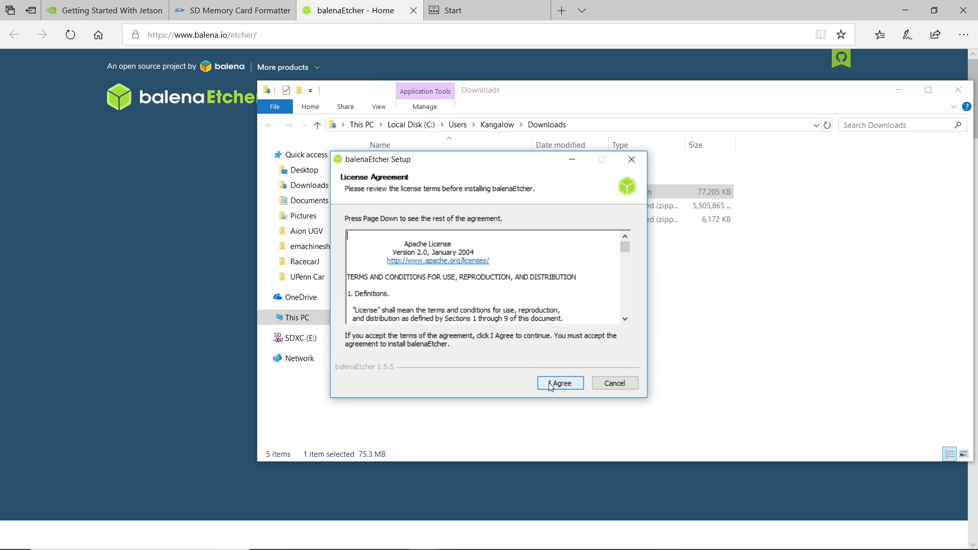
click(559, 383)
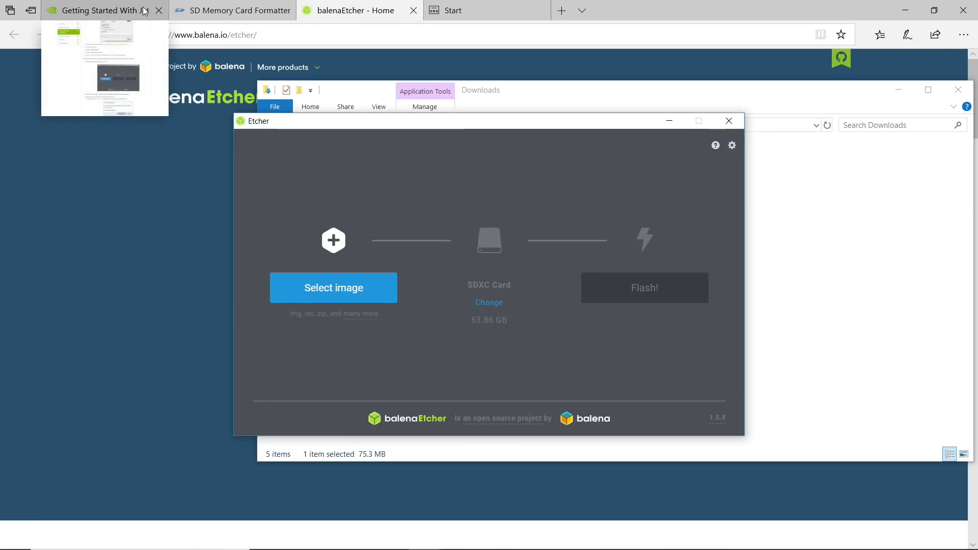
click(100, 10)
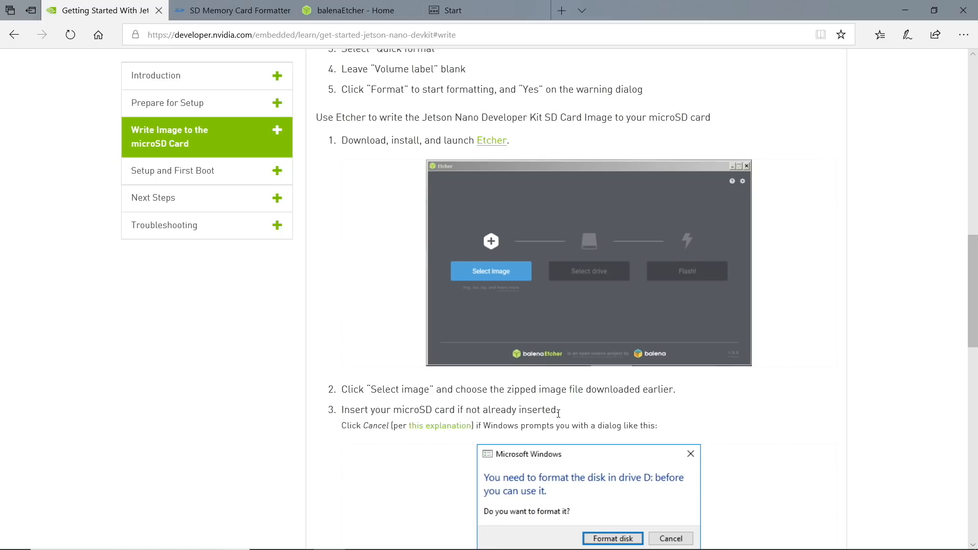
mouse_move(517, 441)
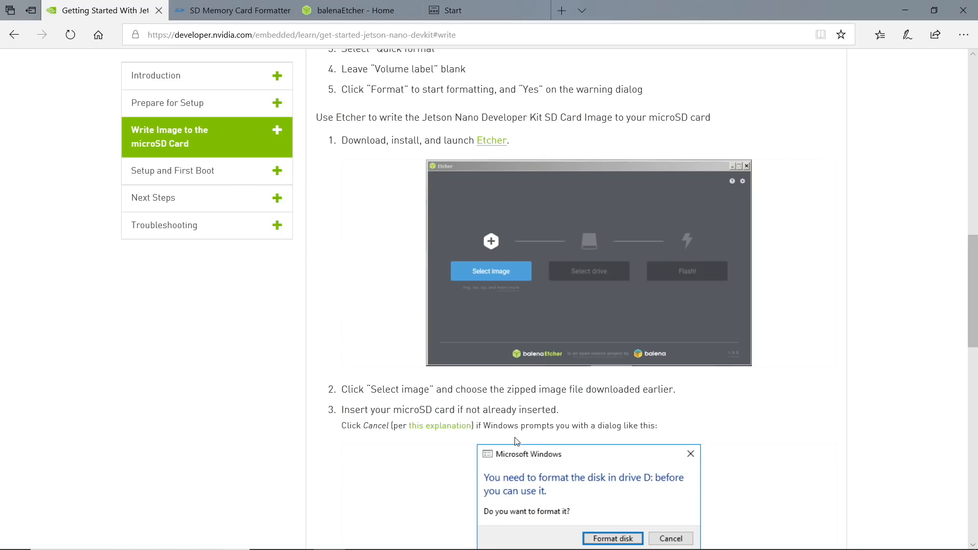
scroll(down, 3)
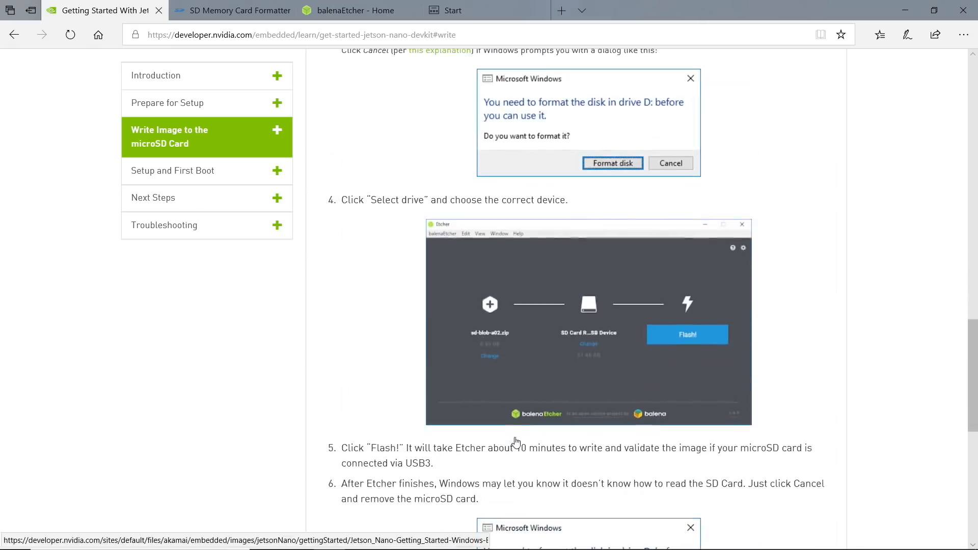
scroll(down, 3)
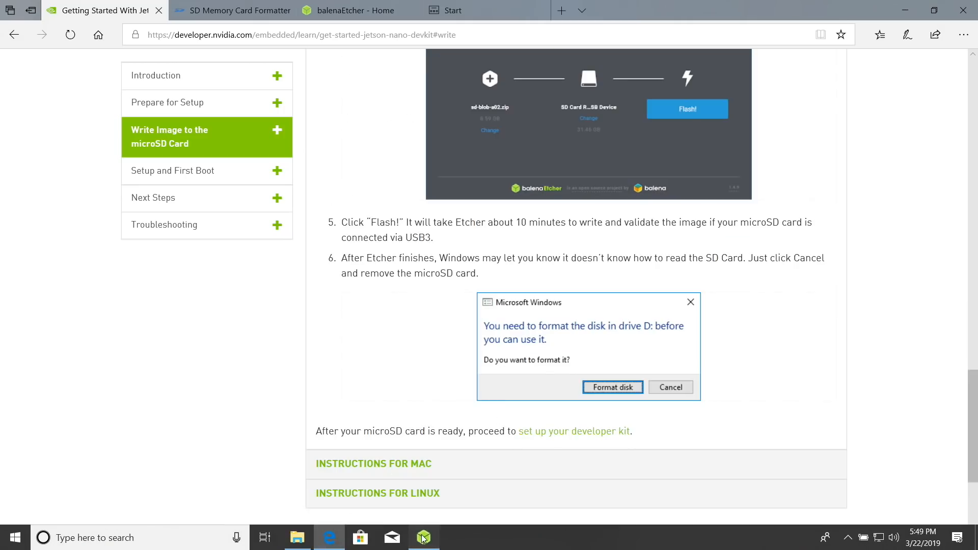
Step: Load the jetson-nano-sd-r32.1-2019-03-18 image in Etcher and flash it, approving the UAC prompt
click(423, 537)
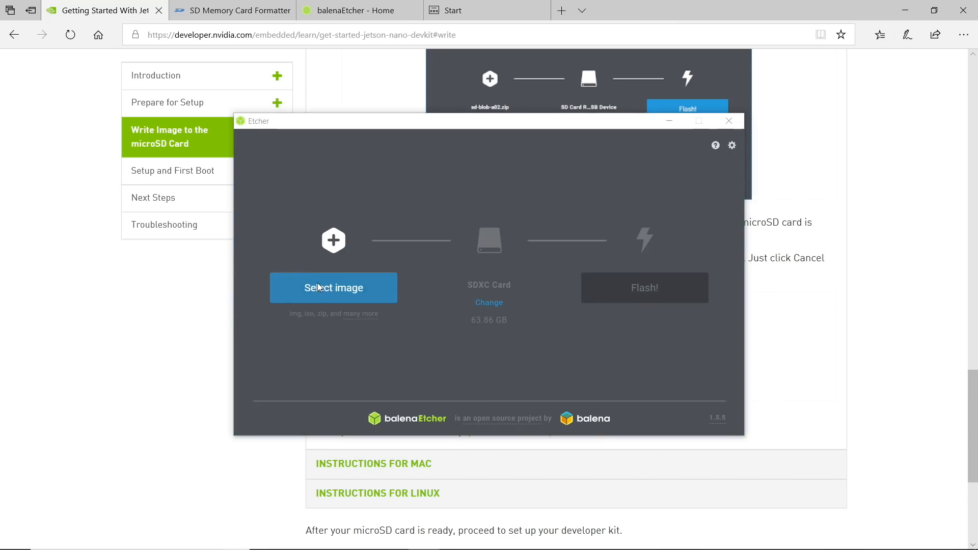
click(333, 287)
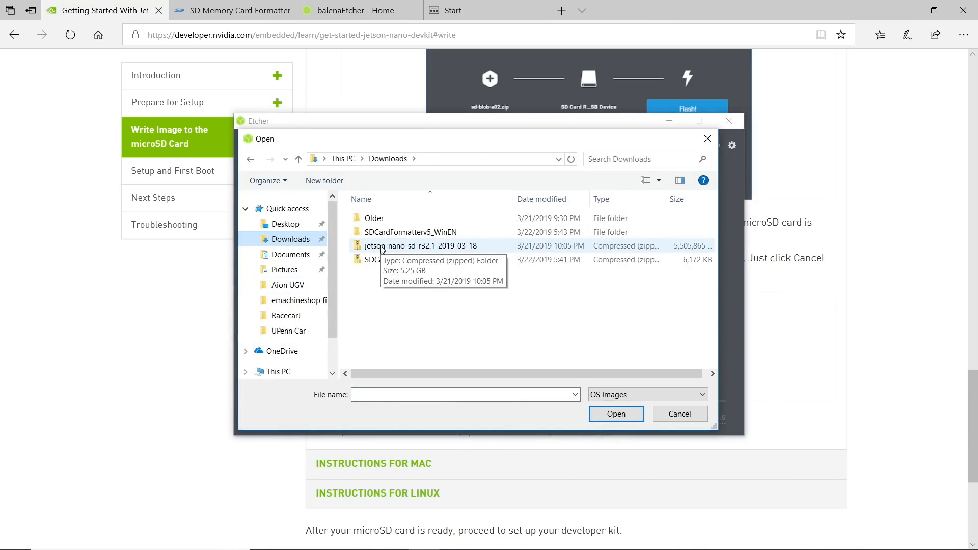
click(420, 245)
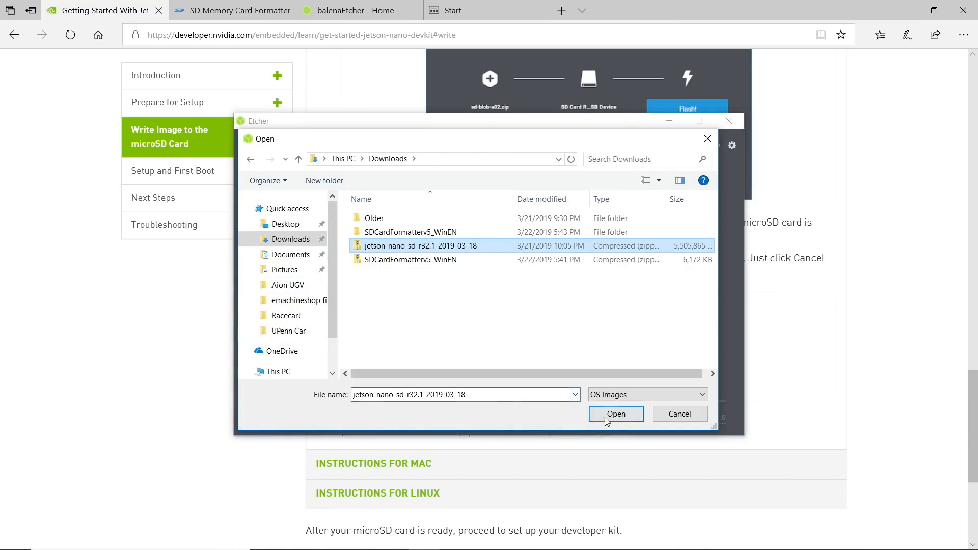
click(616, 414)
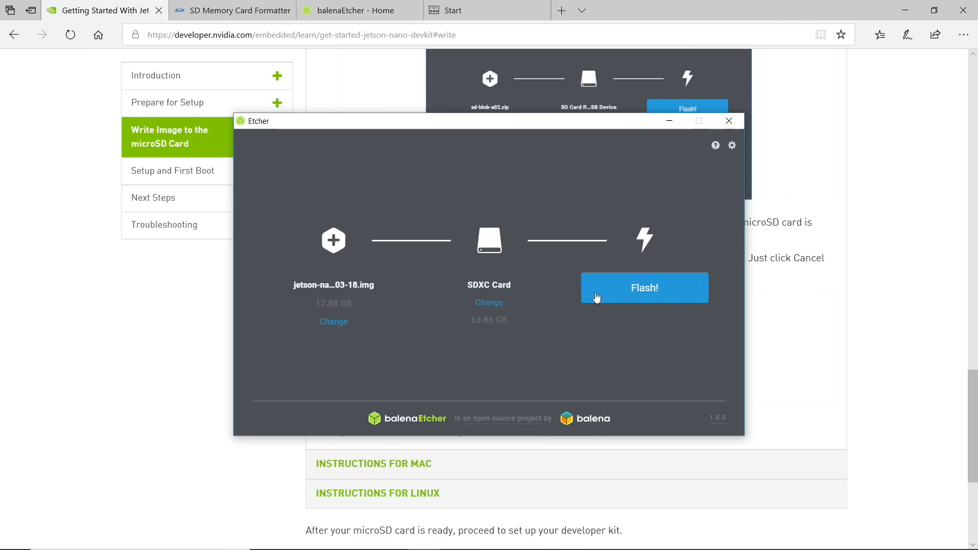
click(644, 288)
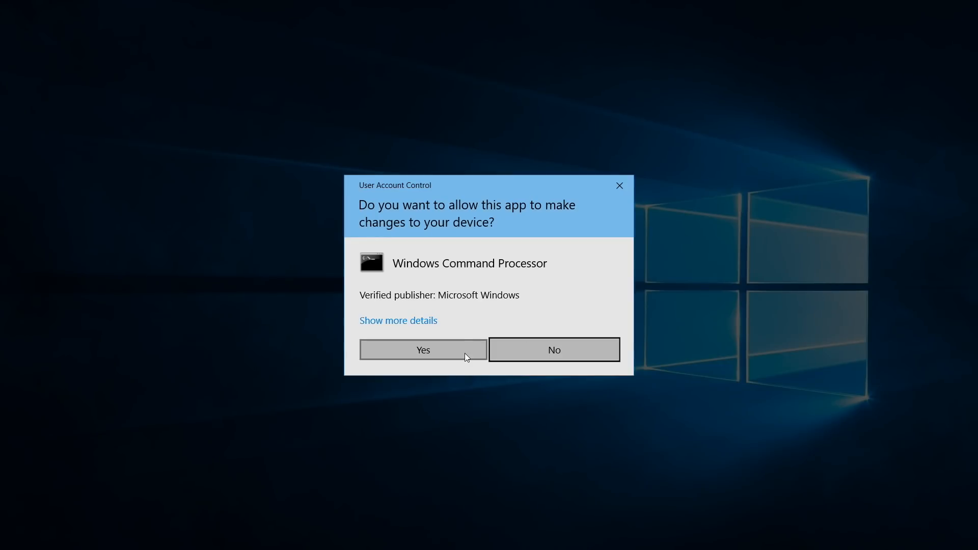
click(423, 350)
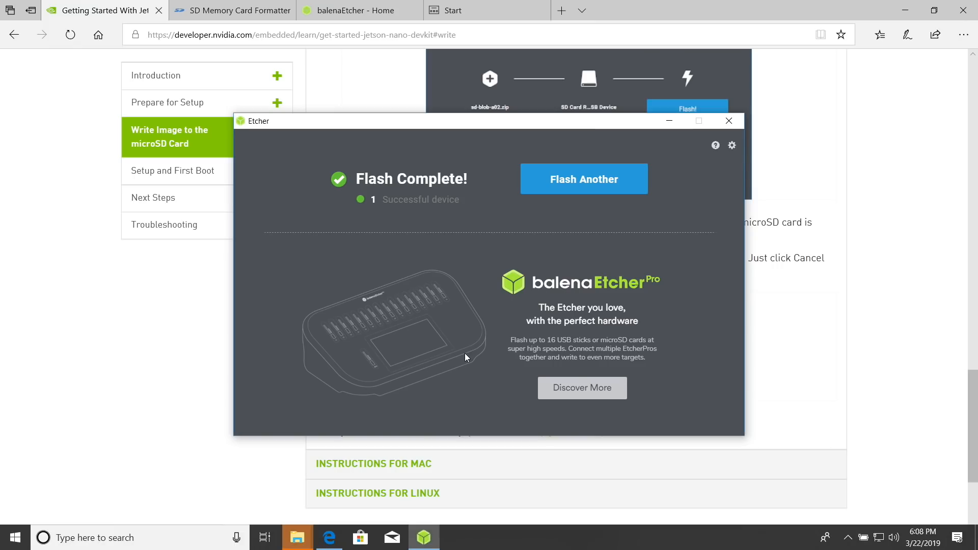
mouse_move(715, 147)
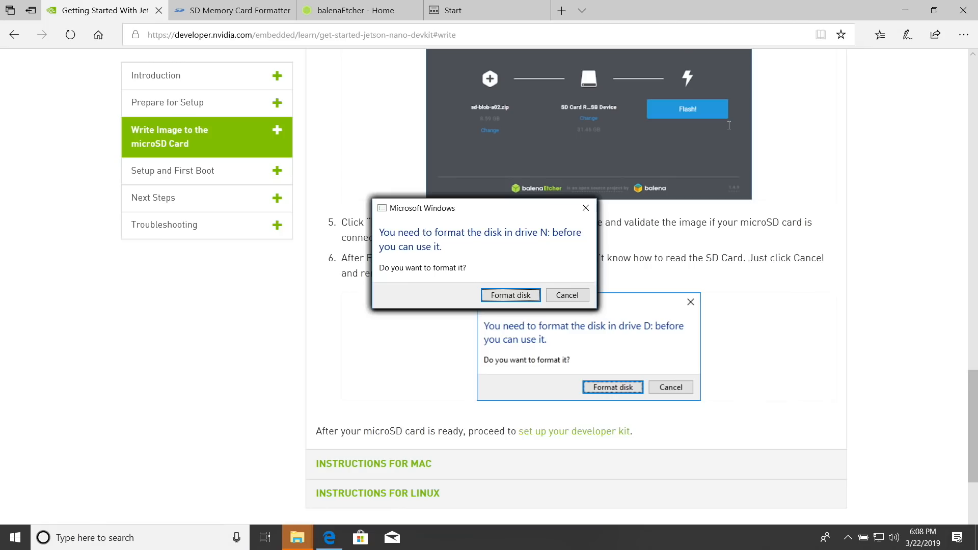
mouse_move(586, 208)
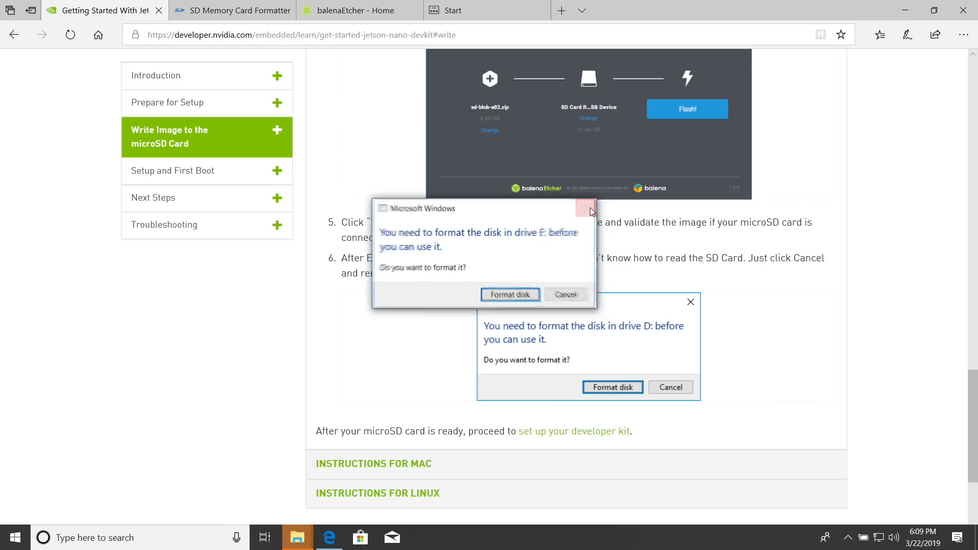
Step: Decline formatting the newly flashed SD card in the Windows format-disk prompt
click(587, 207)
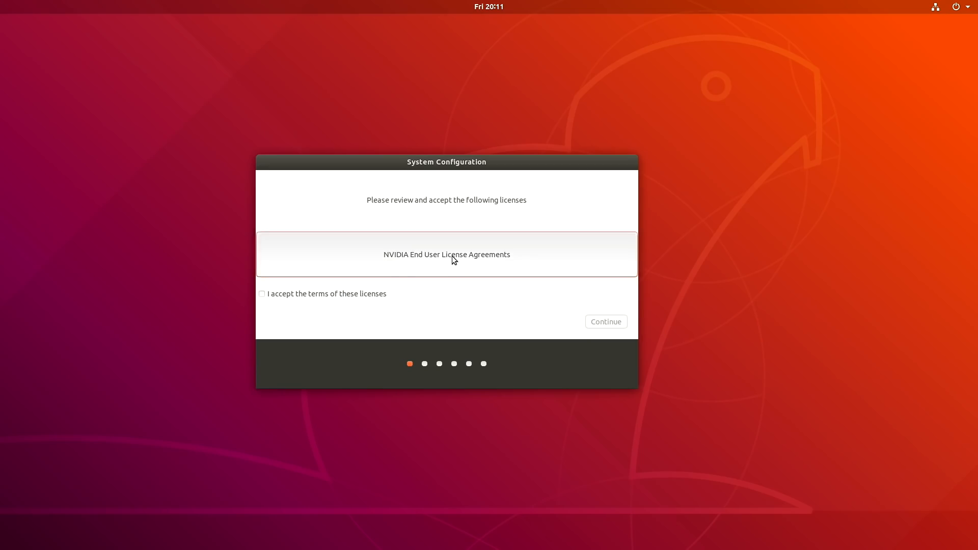
Step: Review the NVIDIA End User License Agreements, accept the terms, and continue
click(446, 254)
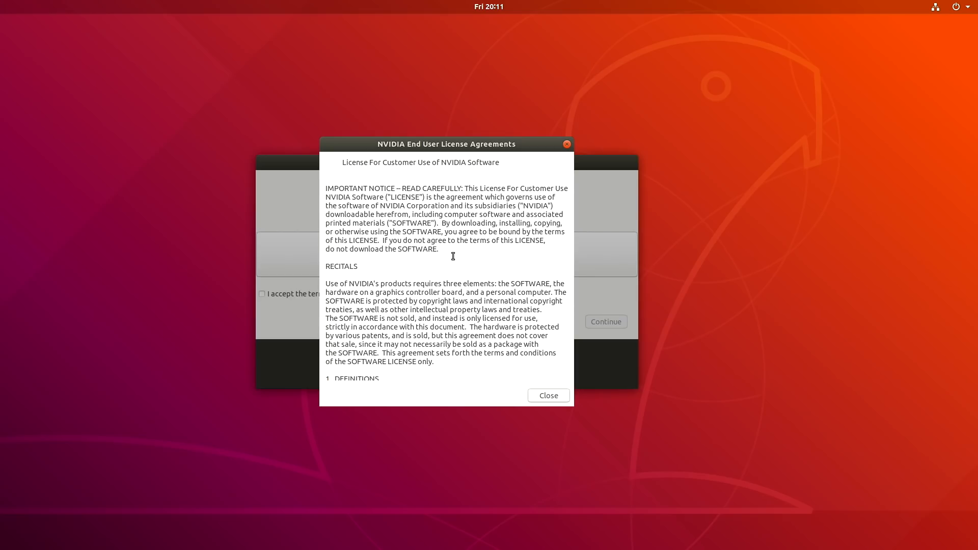
scroll(down, 3)
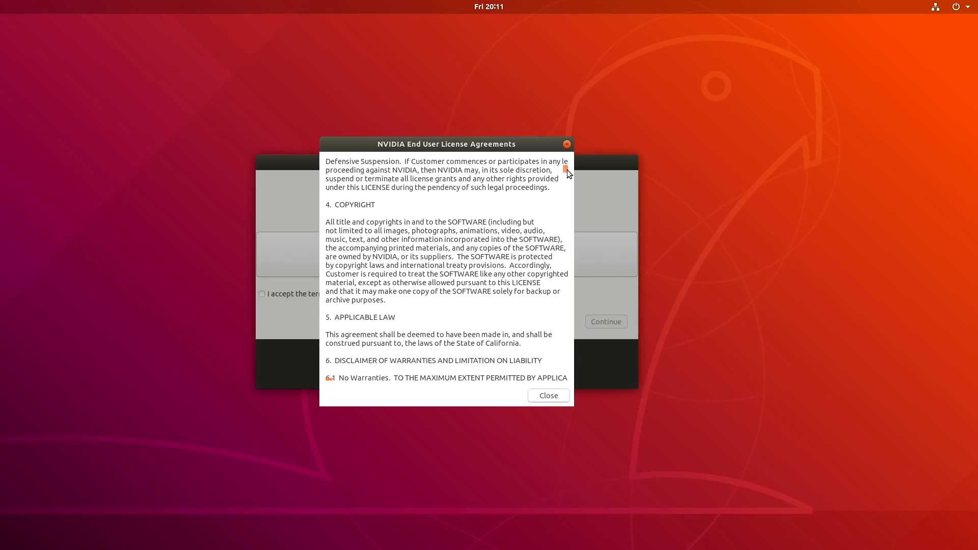
scroll(down, 3)
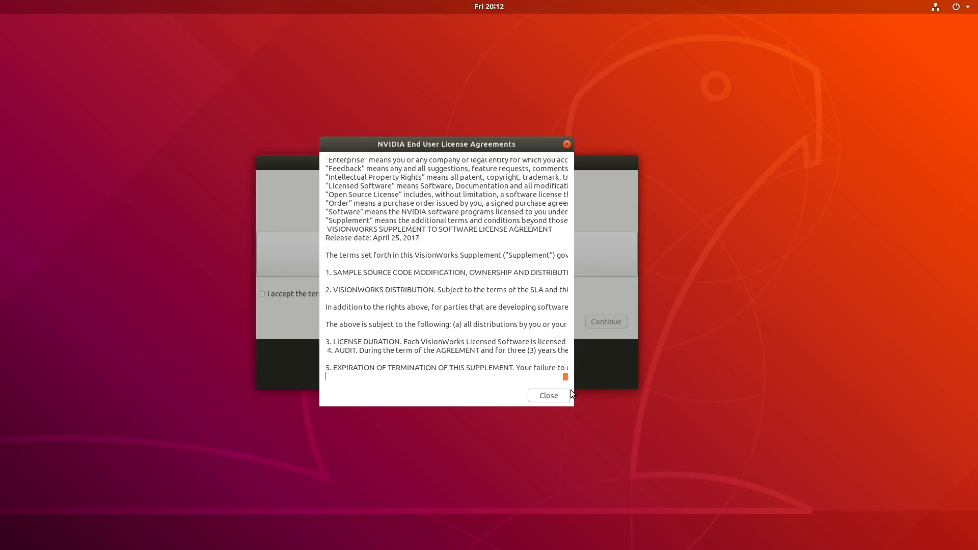
scroll(up, 3)
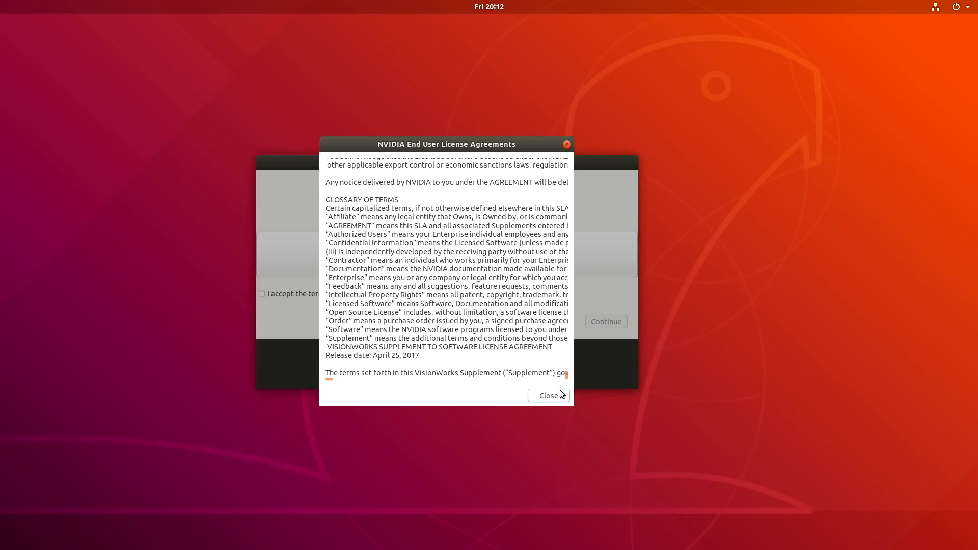
click(548, 395)
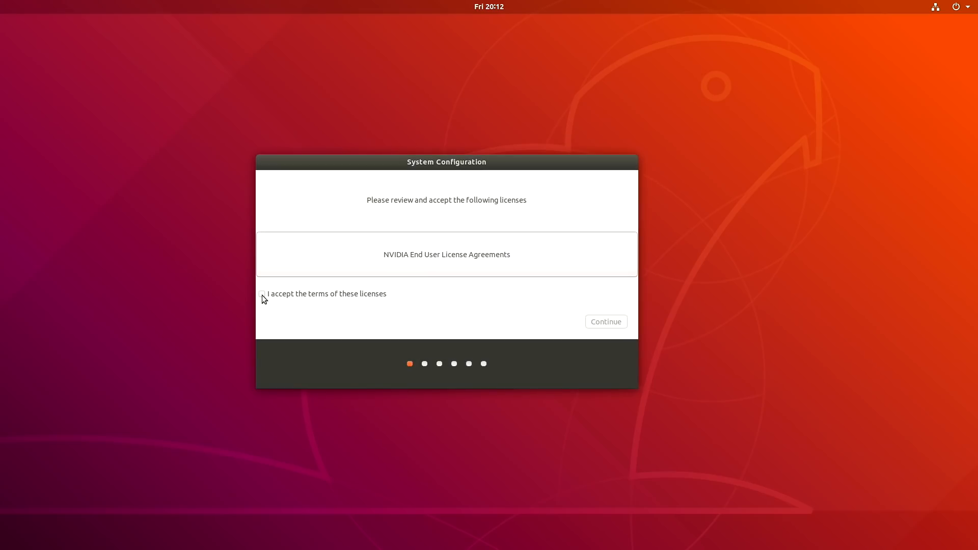
click(262, 294)
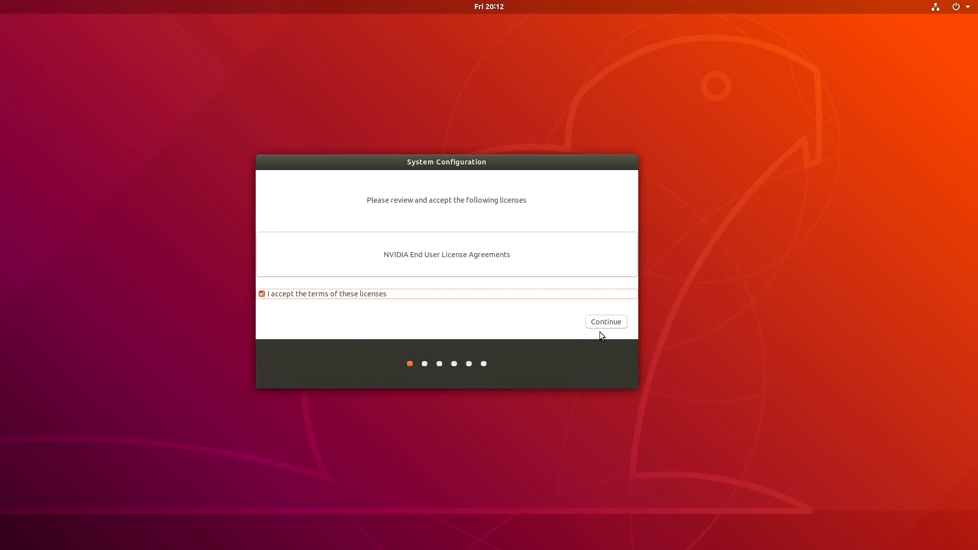
click(605, 322)
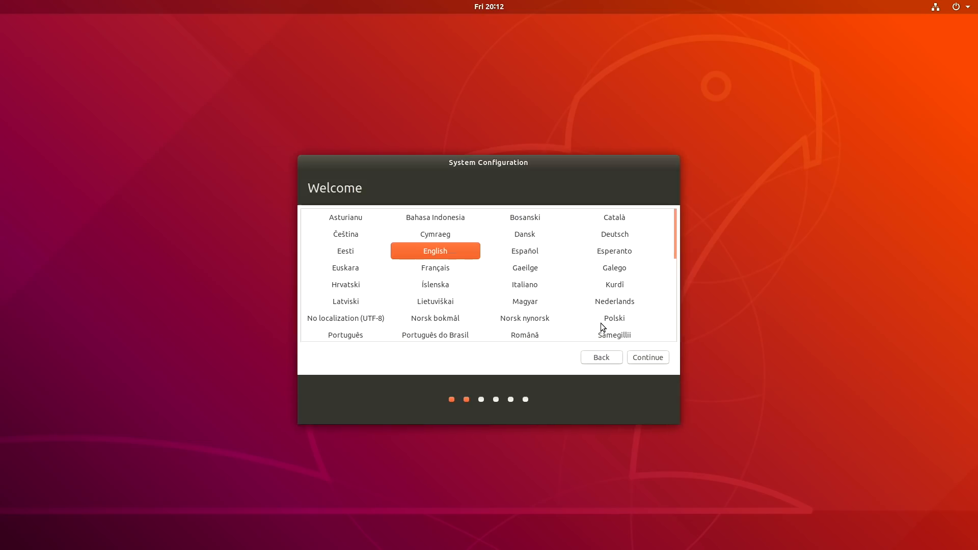
mouse_move(648, 358)
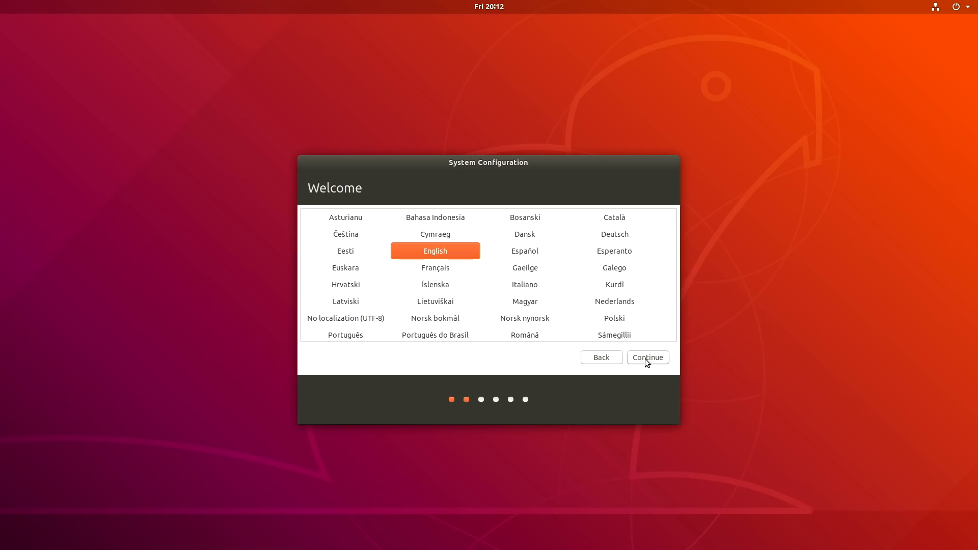
Step: Keep English language, English (US) keyboard layout, and Los Angeles as location
click(647, 358)
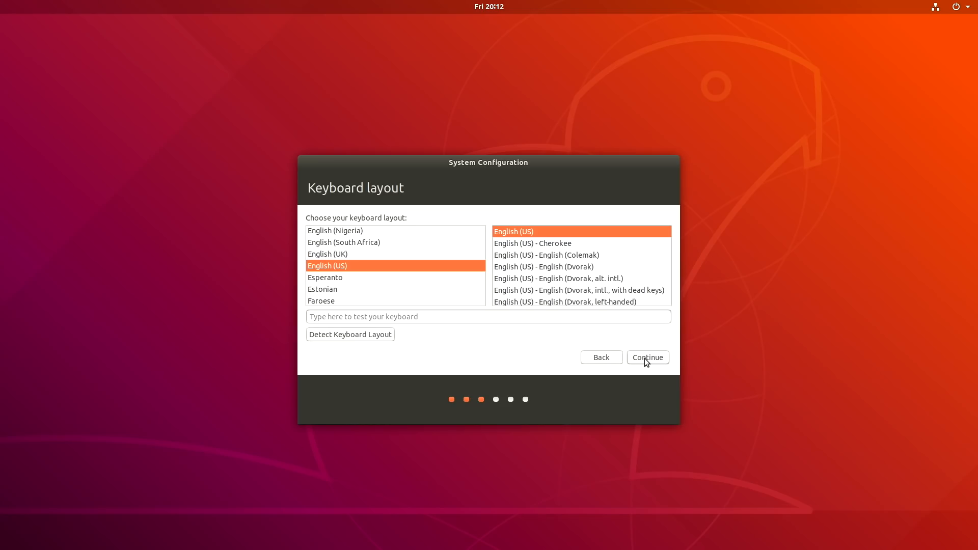
click(647, 356)
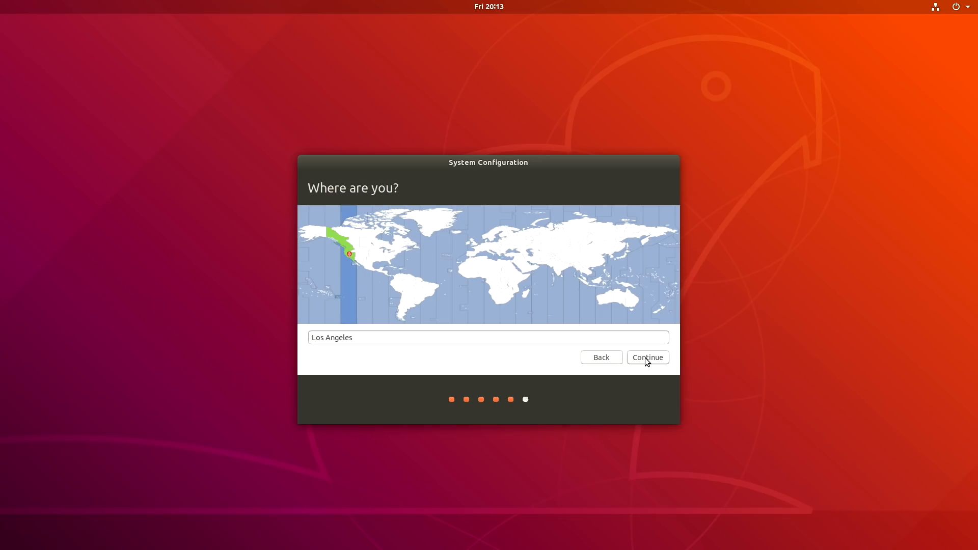
click(648, 358)
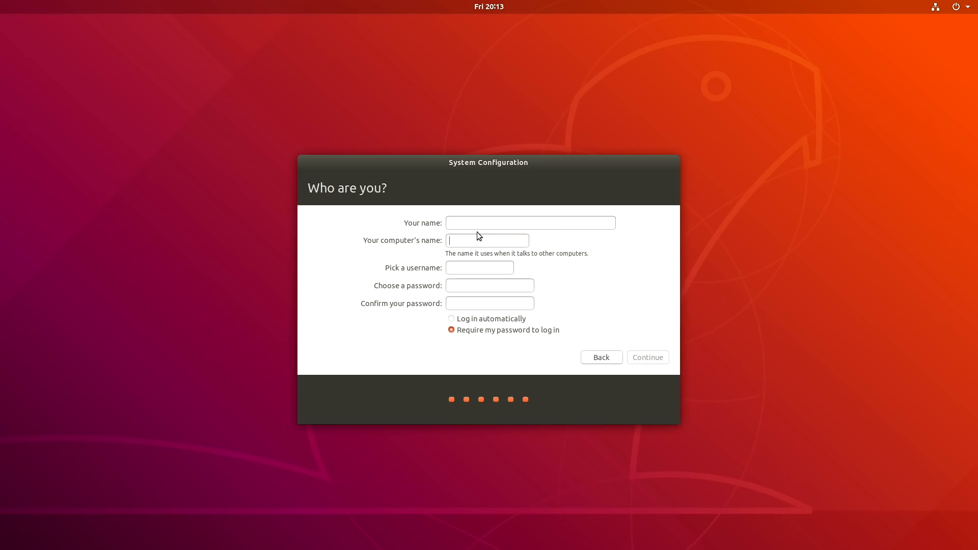
Step: Create the 'JetsonHacks' user account with a password and automatic login
click(530, 223)
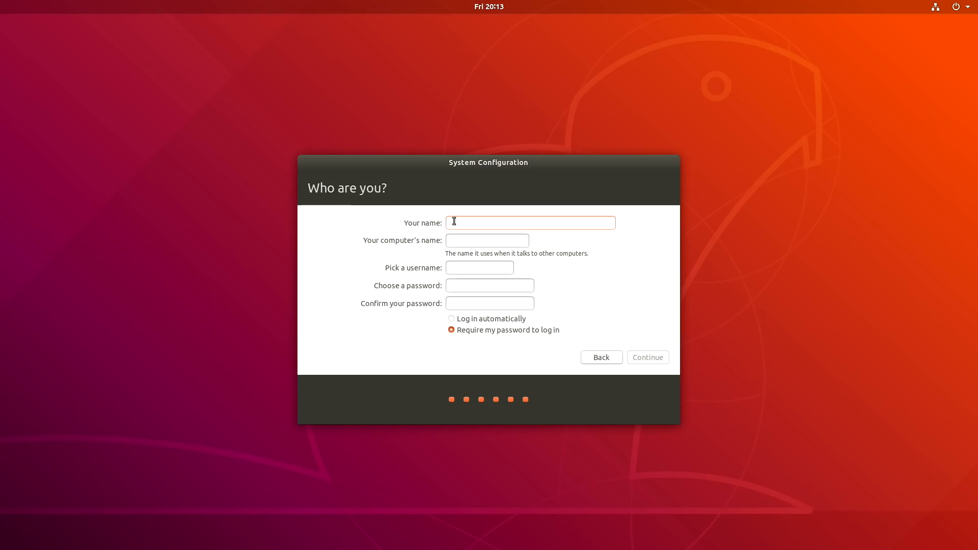
text(JetsonHacks)
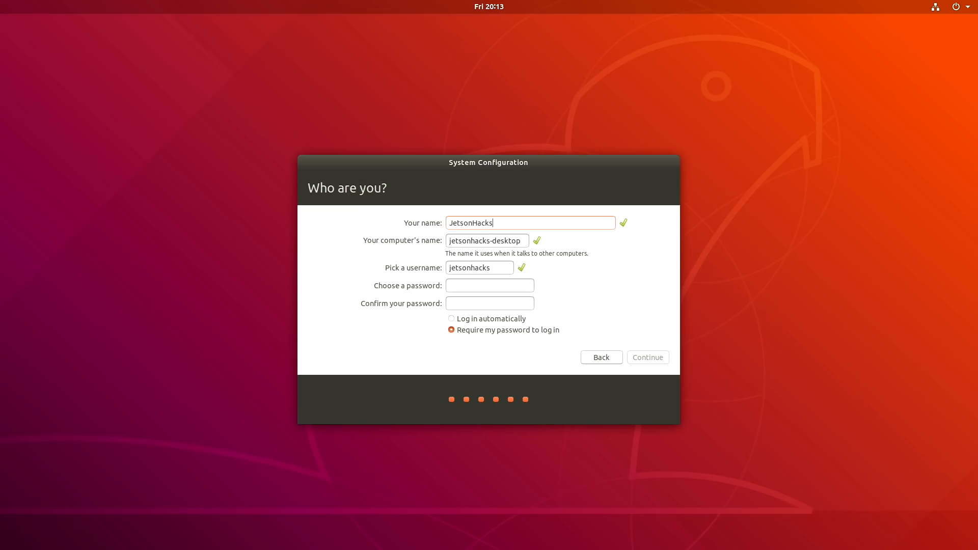
click(489, 285)
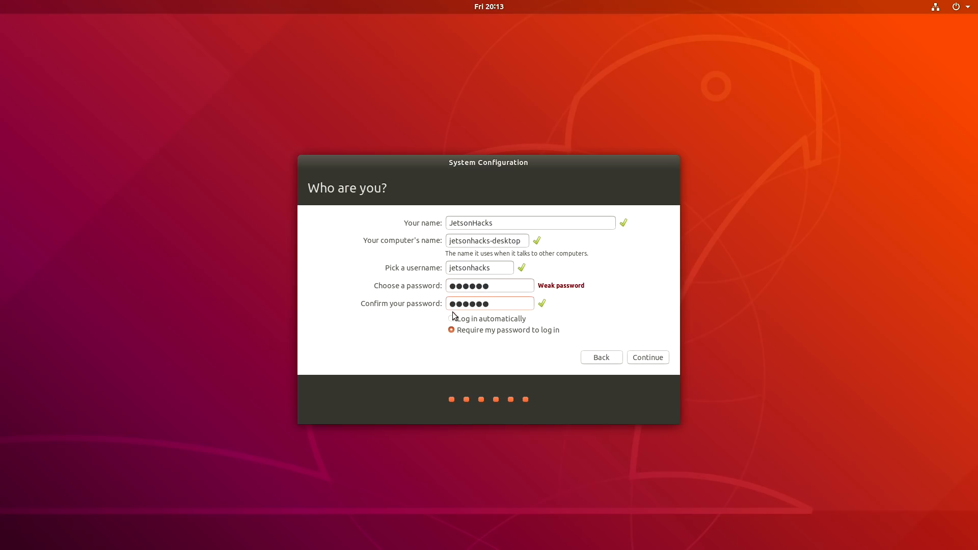
click(452, 318)
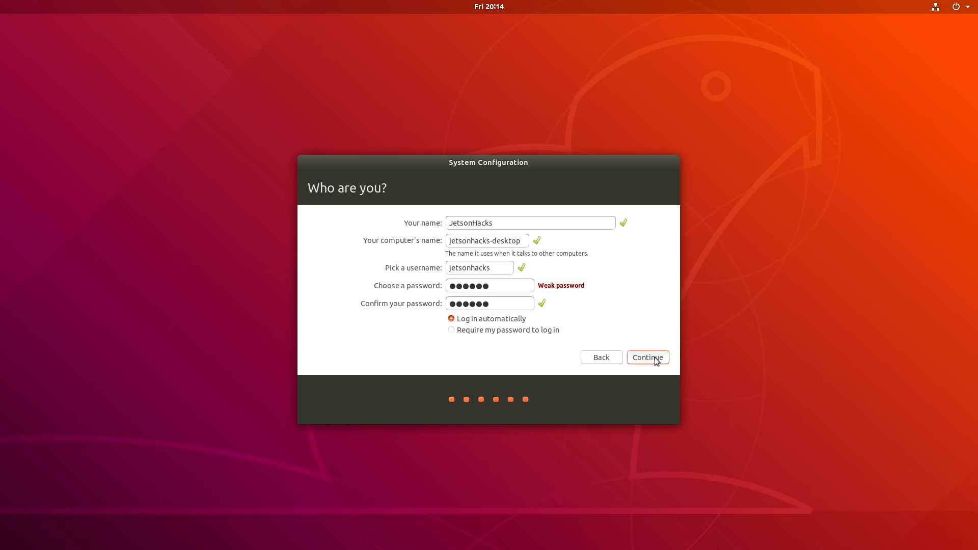
click(647, 358)
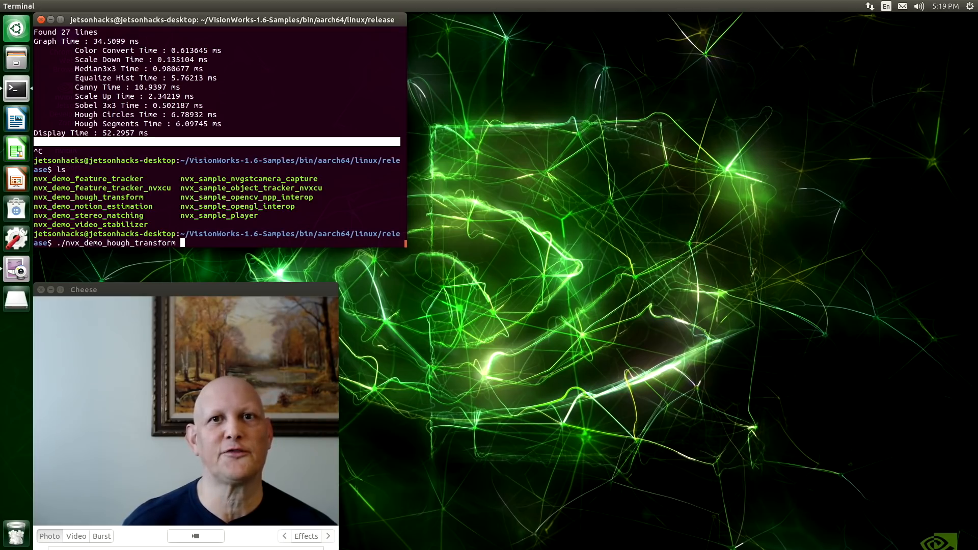
Step: Launch the Hough transform lane-detection demo on the road video, then close it
key(Return)
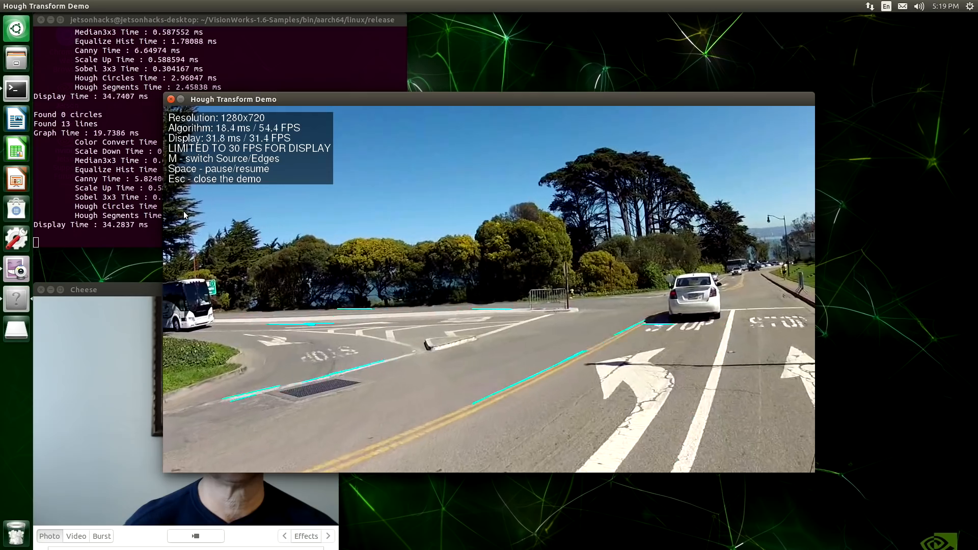
key(m)
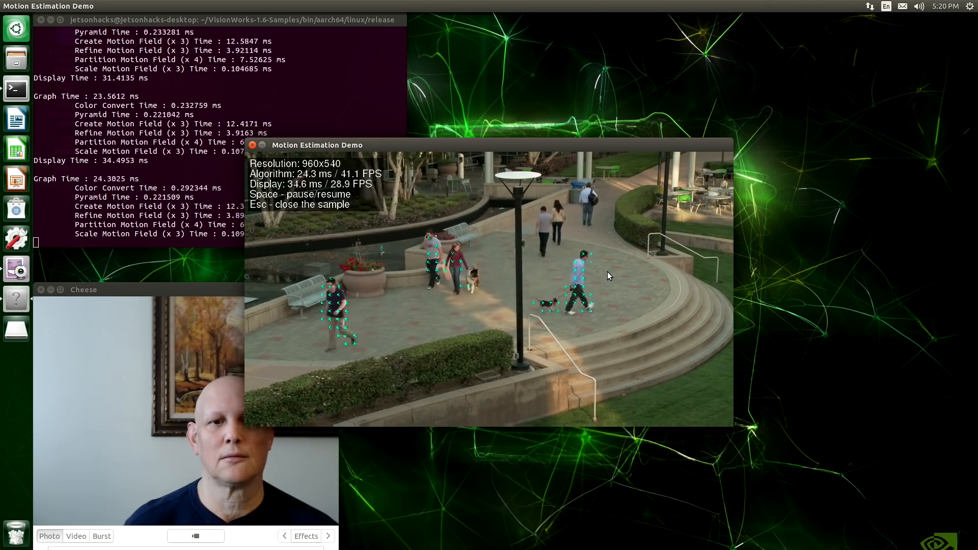
Step: Close the motion estimation demo and begin typing the next './nvx_' demo command
key(Escape)
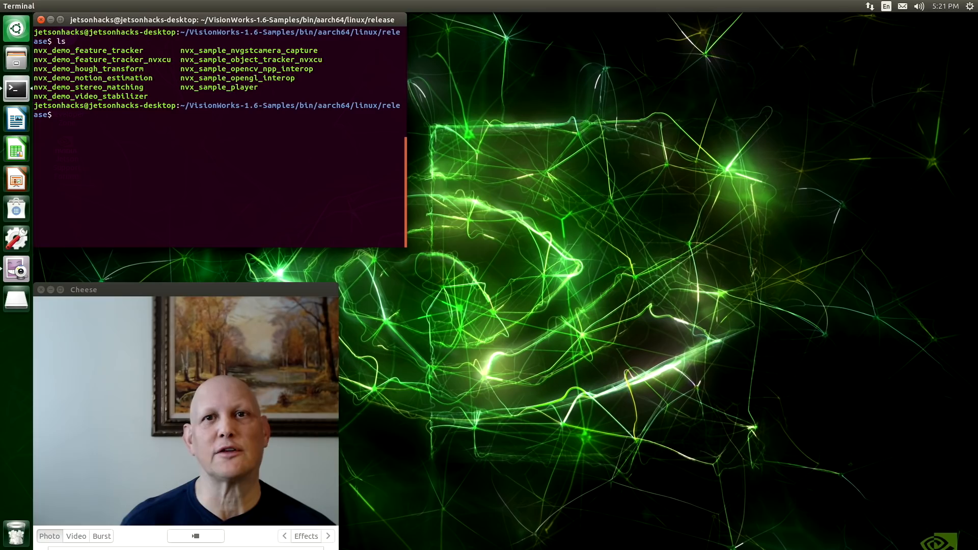
text(./nvx_)
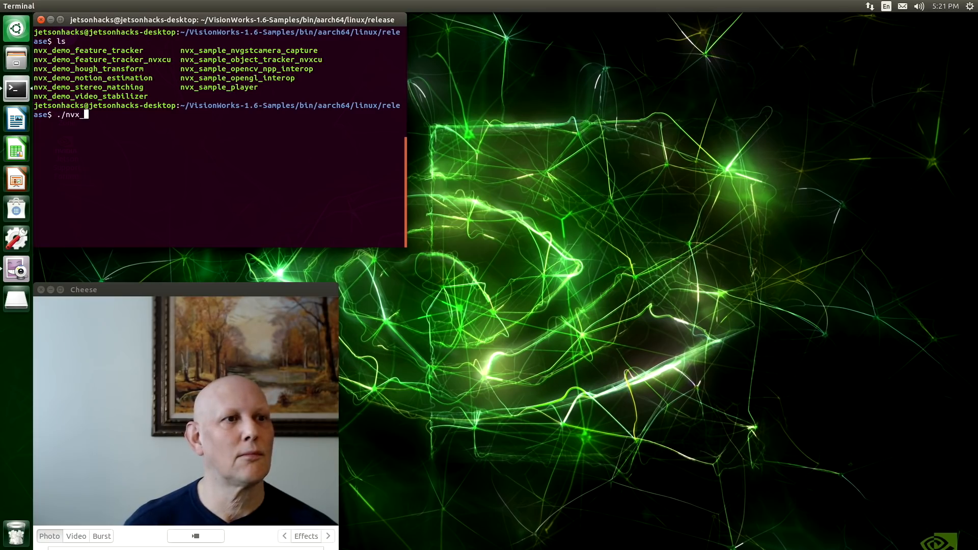